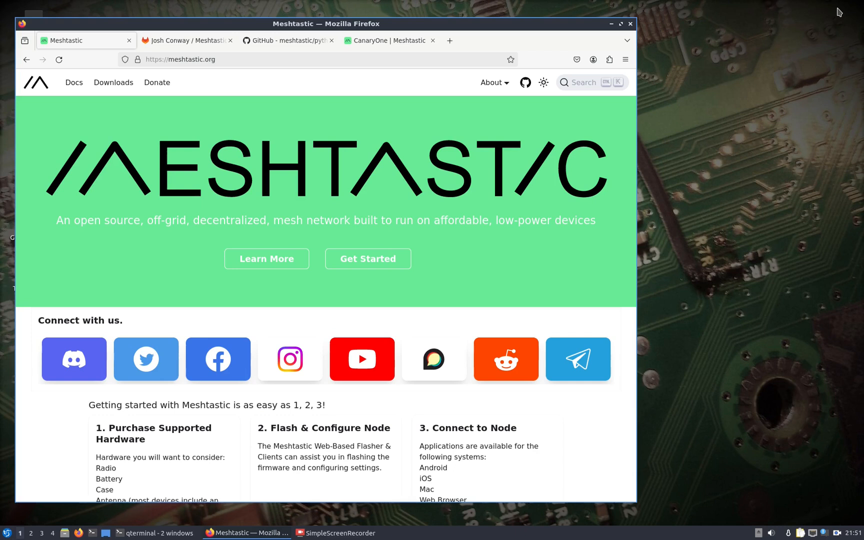
mouse_move(390, 40)
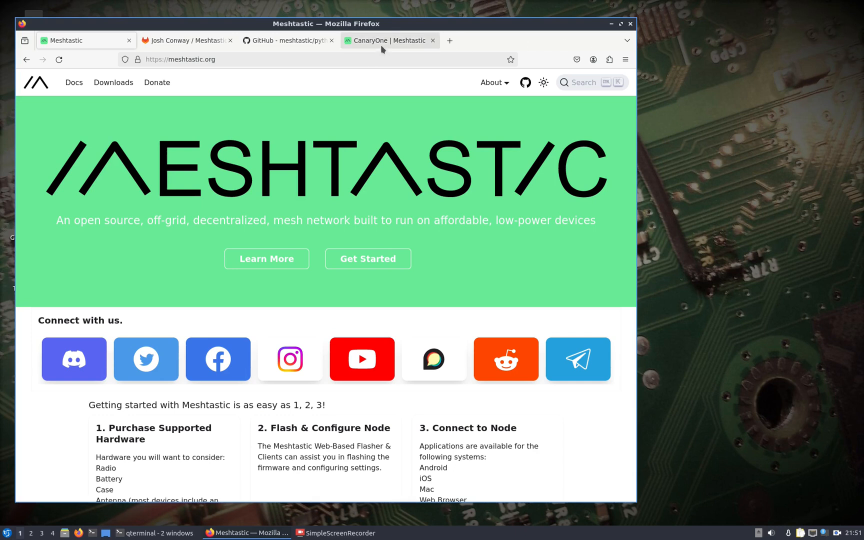
Step: View the CanaryOne hardware page, scrolling to the device photo and specifications
left_click(390, 40)
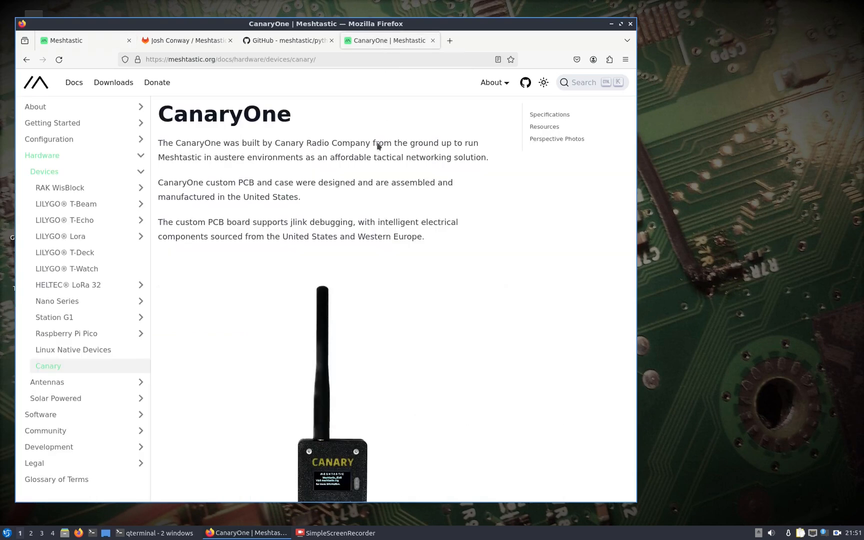
scroll("down", 3)
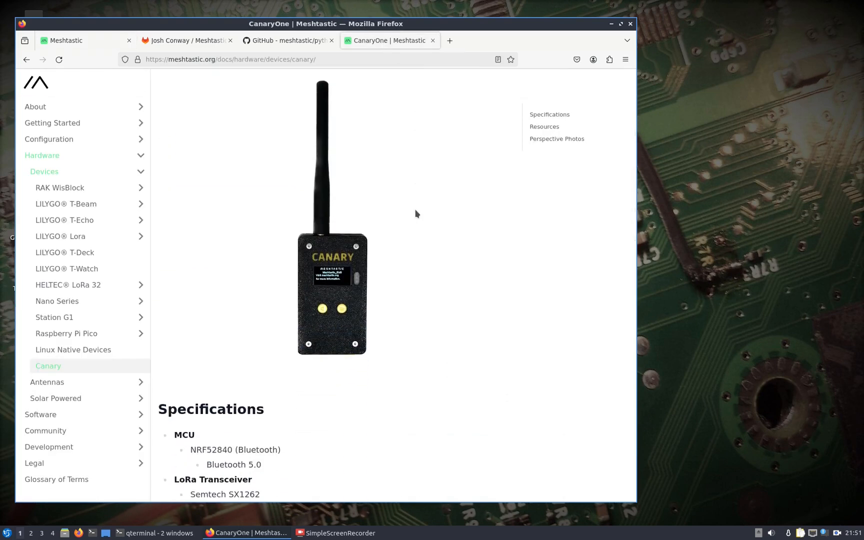
mouse_move(422, 217)
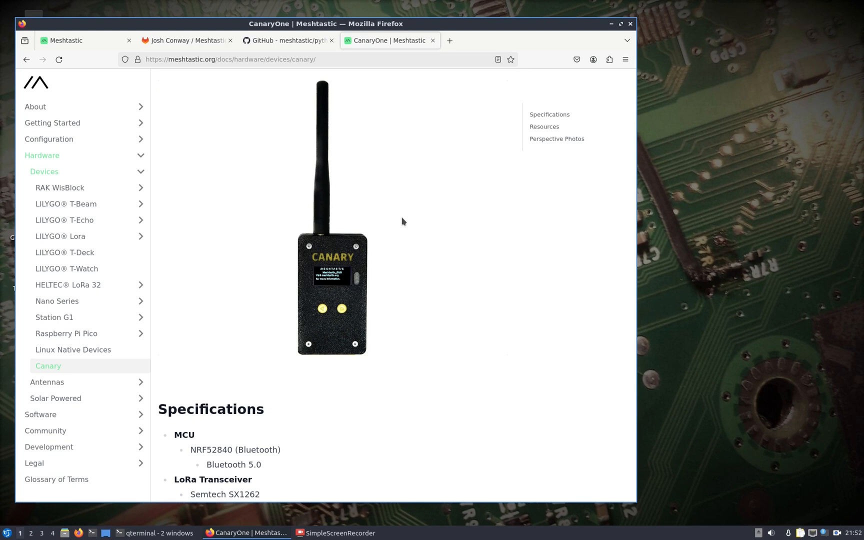
mouse_move(262, 144)
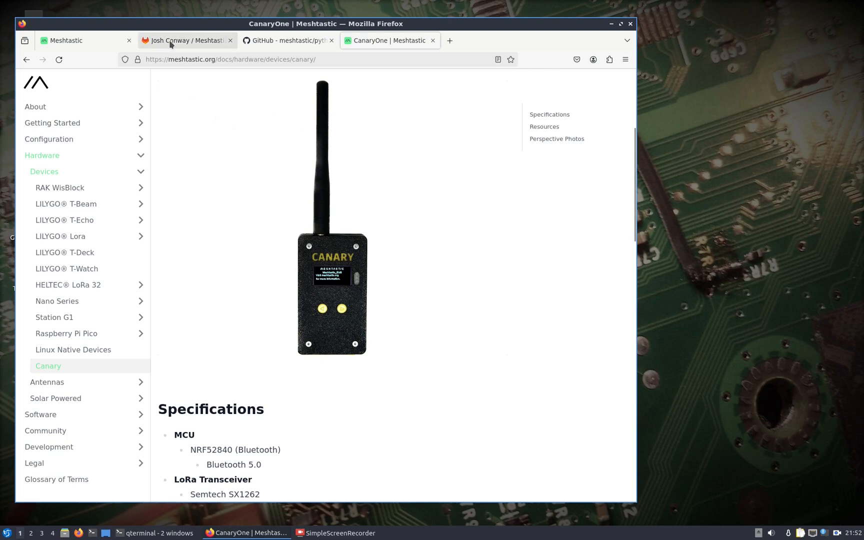
Step: Bring up the Meshtastic_SDR GitLab project page and its README
left_click(185, 40)
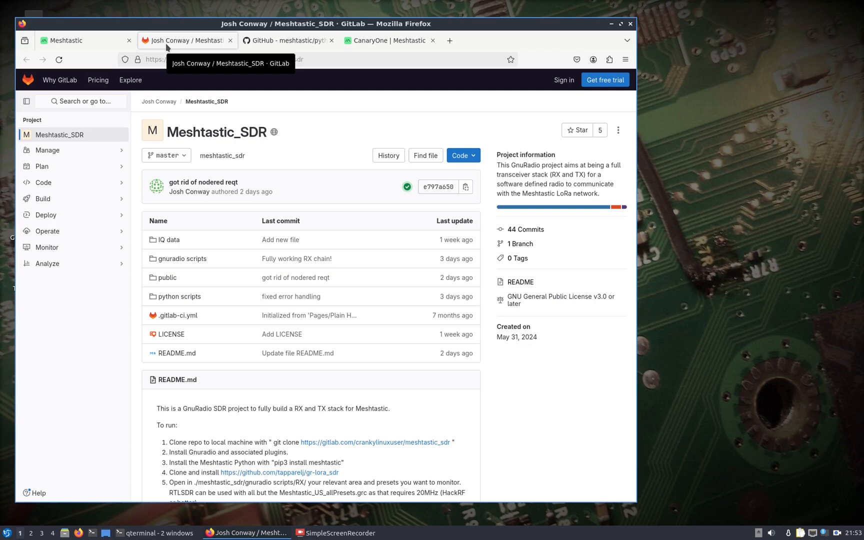
mouse_move(203, 182)
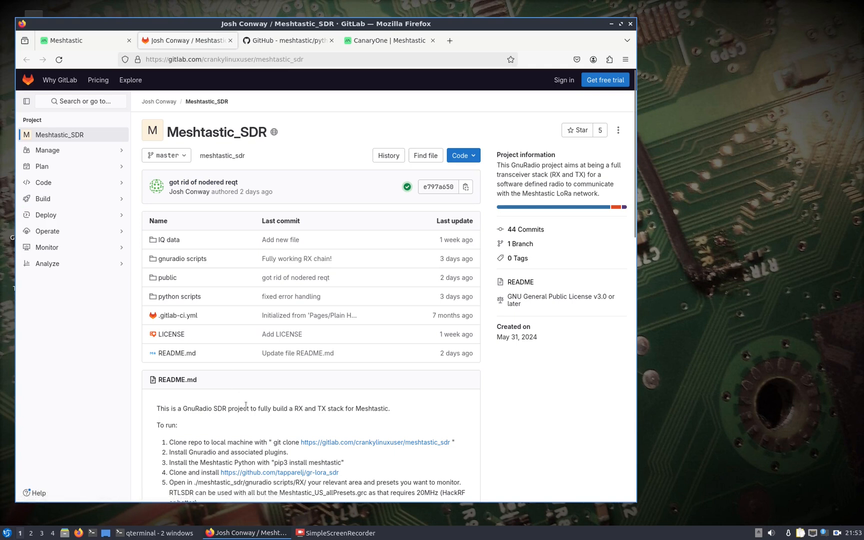
mouse_move(261, 398)
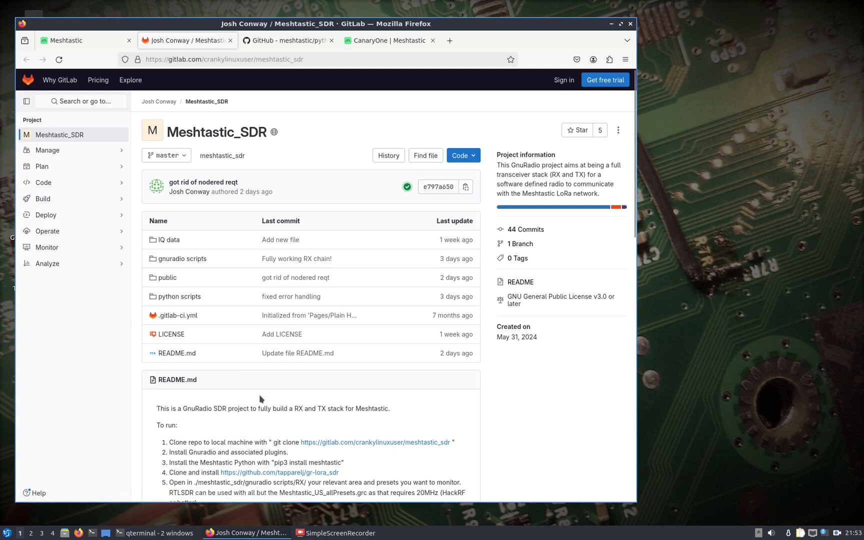
mouse_move(246, 398)
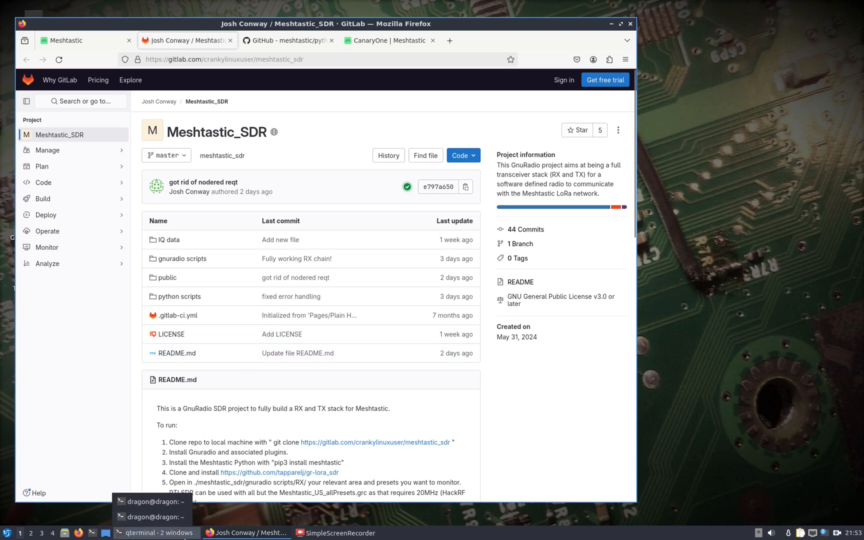
Step: In the terminal, change into the WarDragon folder
left_click(152, 501)
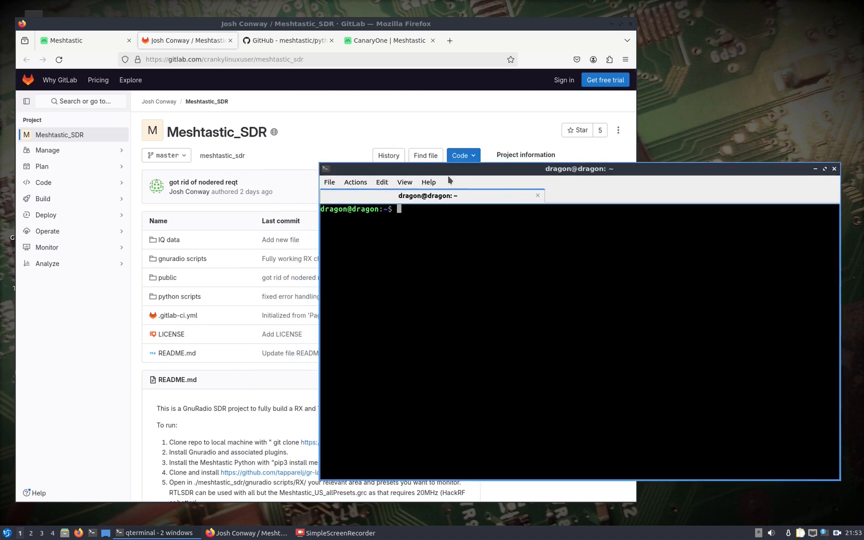
mouse_move(411, 233)
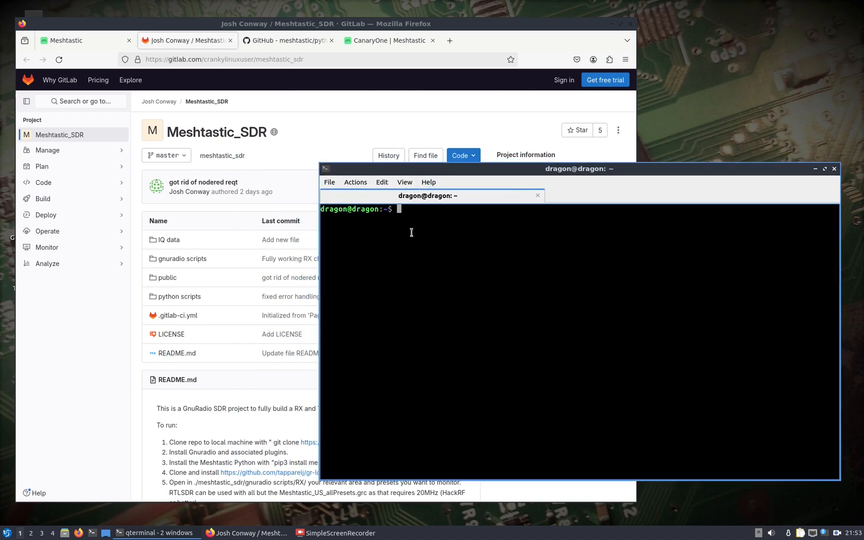
mouse_move(468, 236)
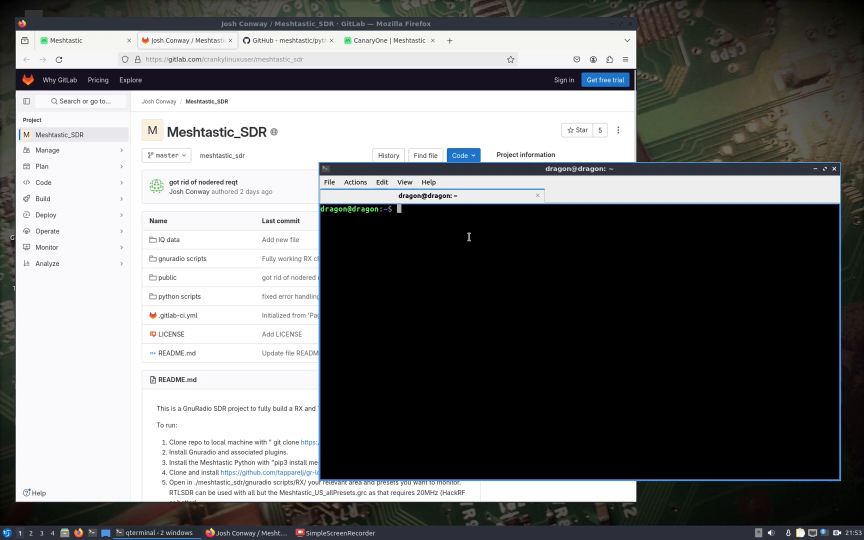
type("cd WarDragon/")
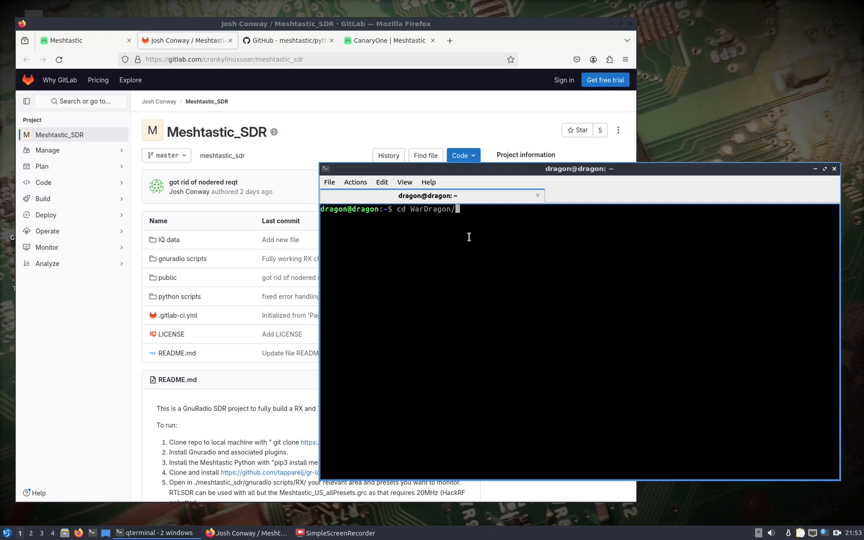
key("Return")
type("ls")
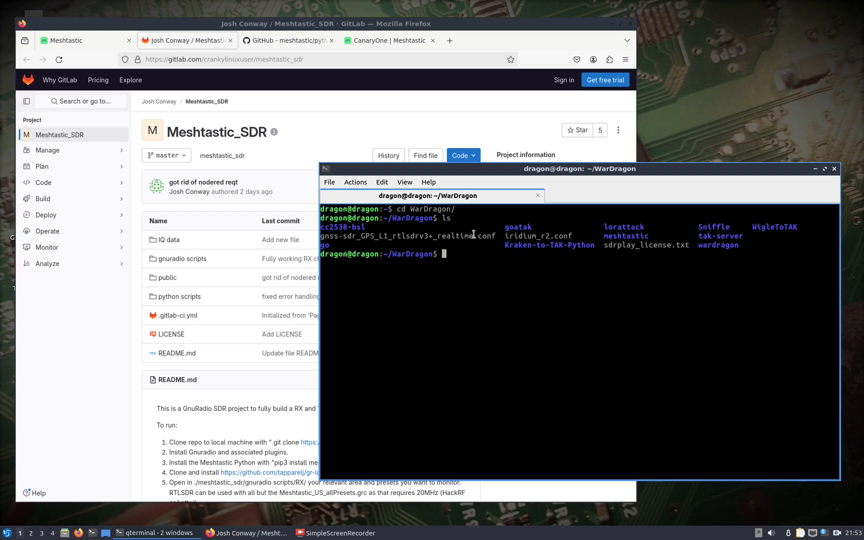
mouse_move(565, 221)
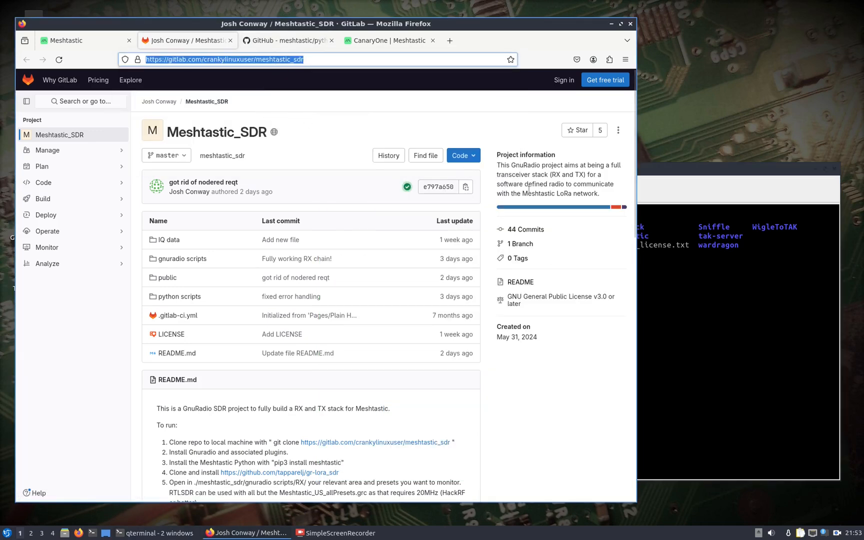
Step: Git clone the Meshtastic_SDR repository using the URL copied from Firefox
left_click(462, 155)
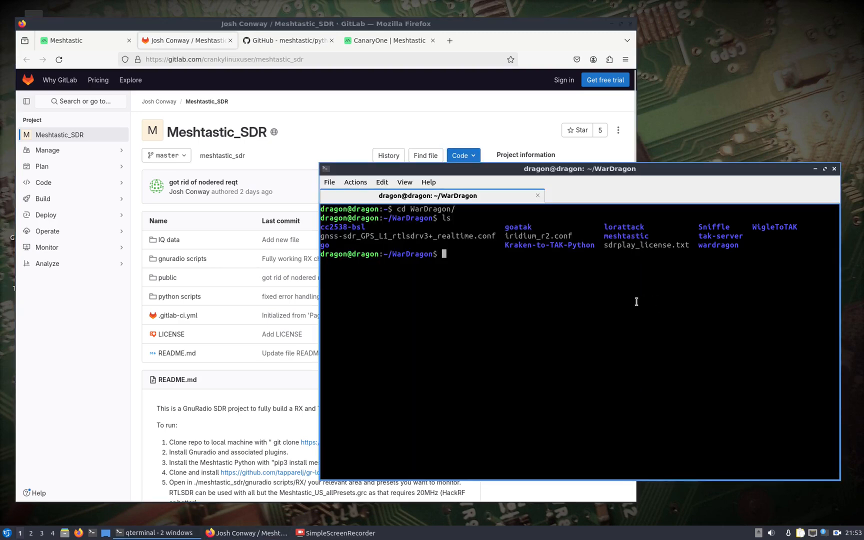
type("git clone")
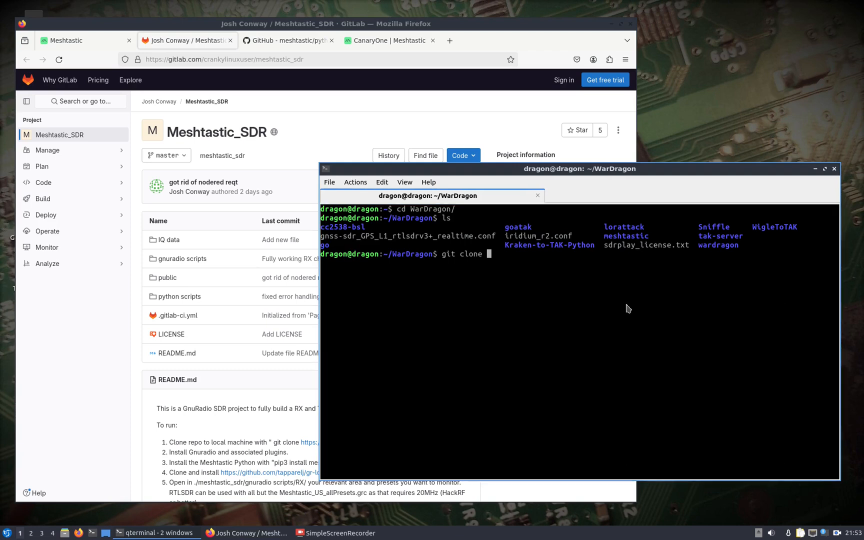
key("Return")
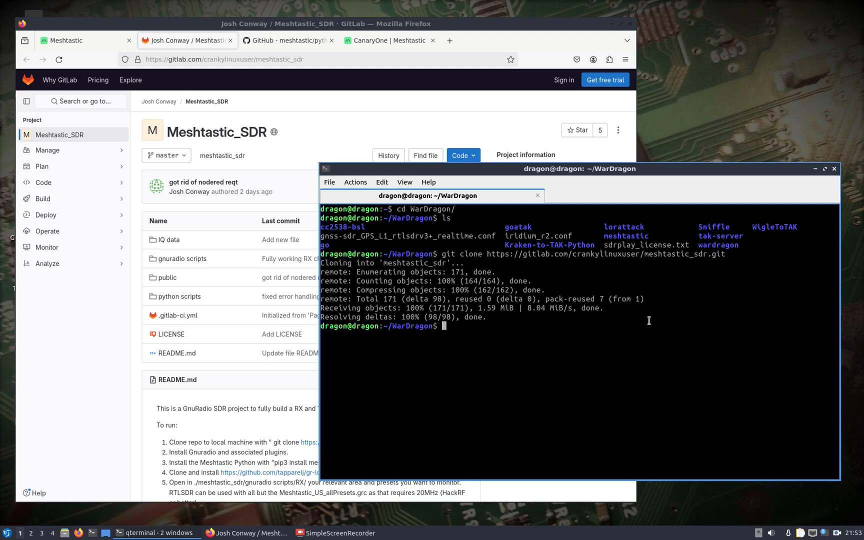
Step: Start typing a python3 venv command, then begin changing into the meshtastic folder
type("p")
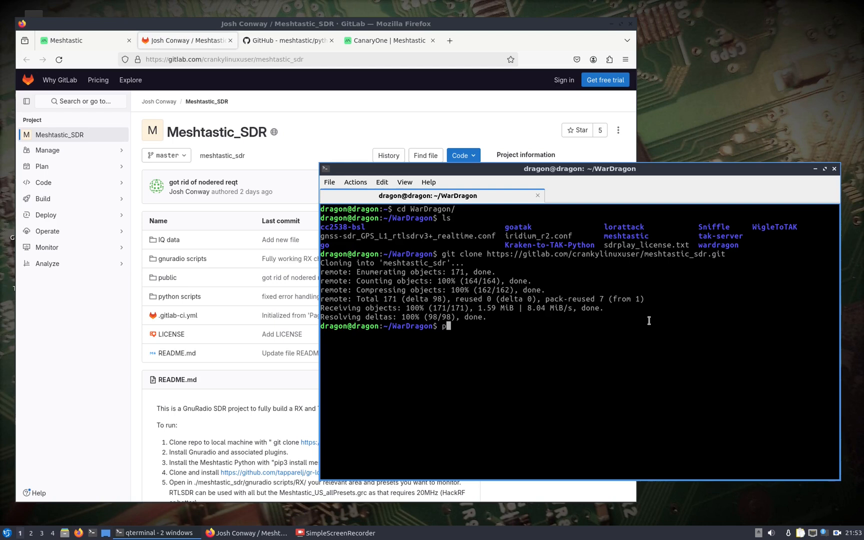
type("ython3 -m")
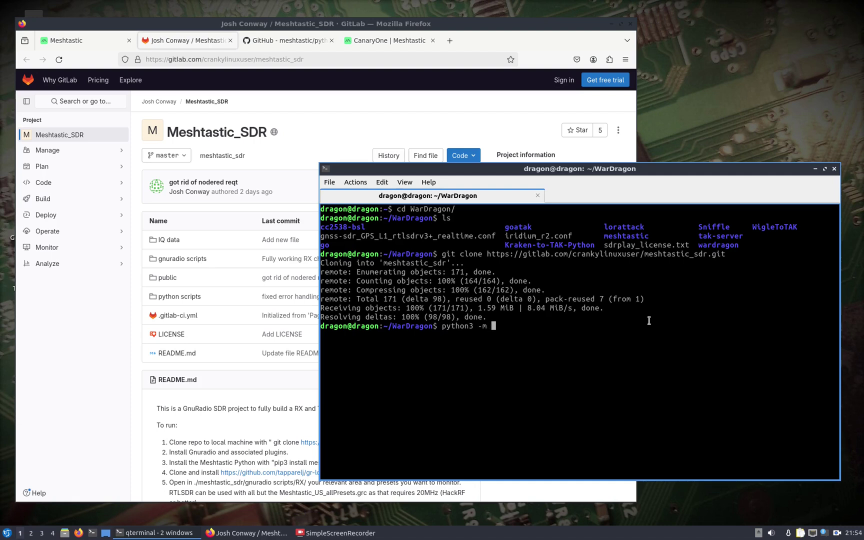
type("venv")
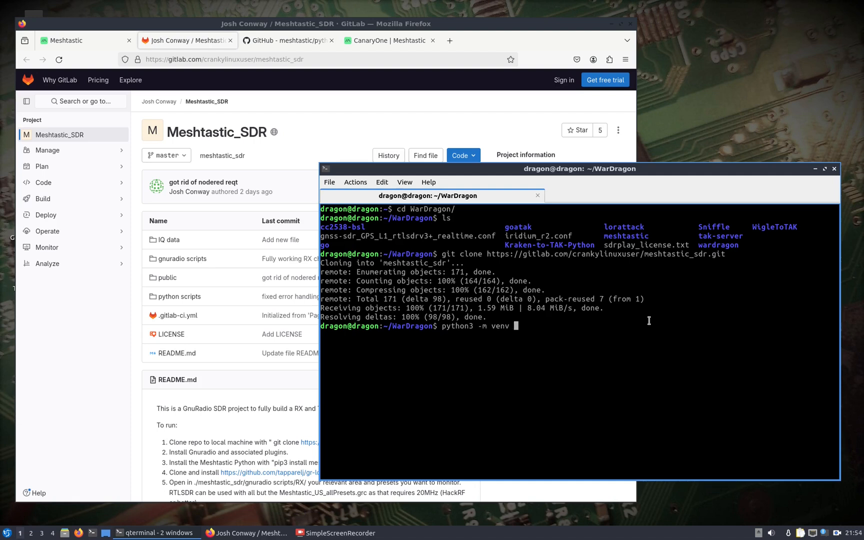
type(".")
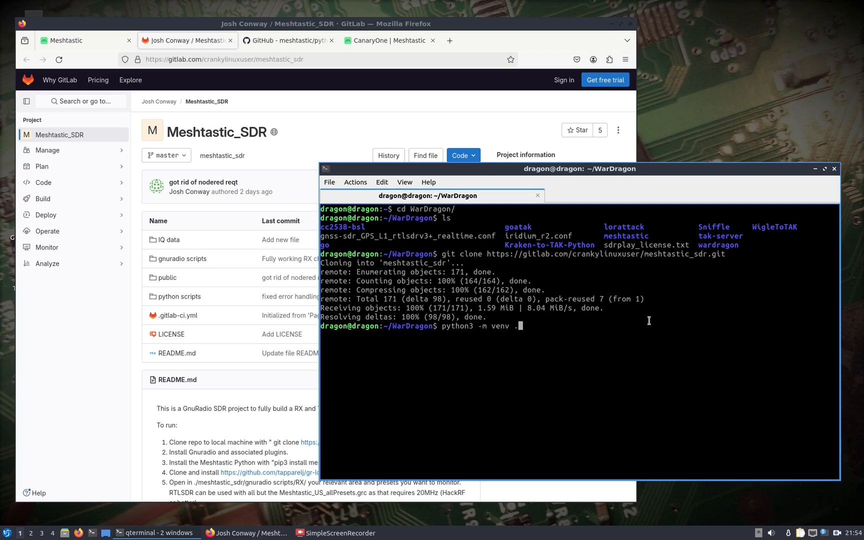
type("ven")
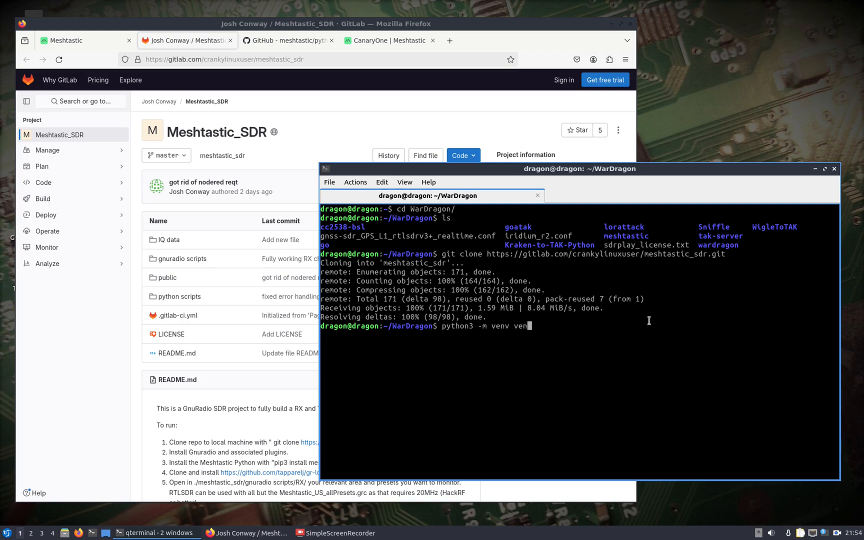
type("v")
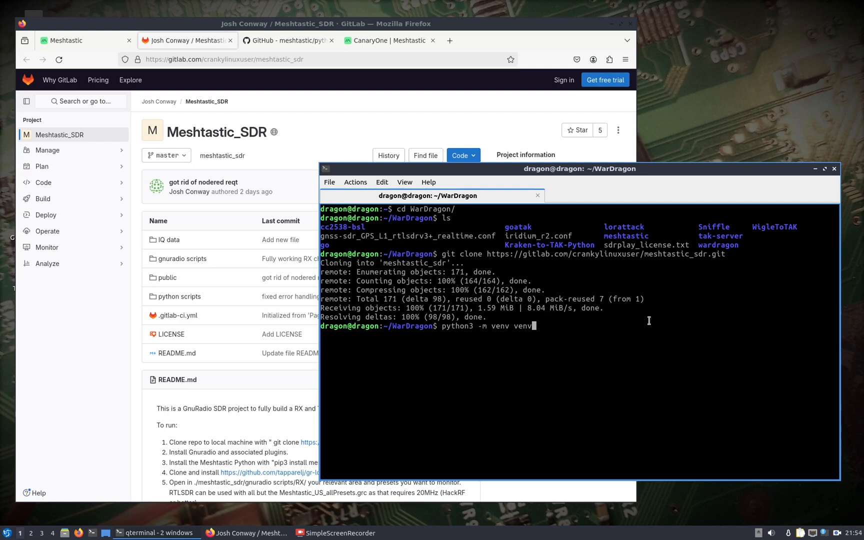
type("cd me")
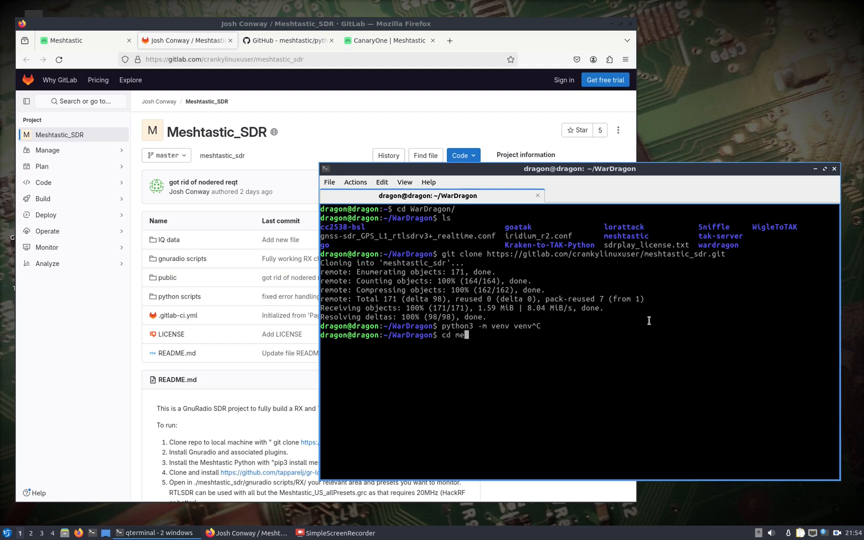
Step: Enter the meshtastic folder in the terminal
key("Return")
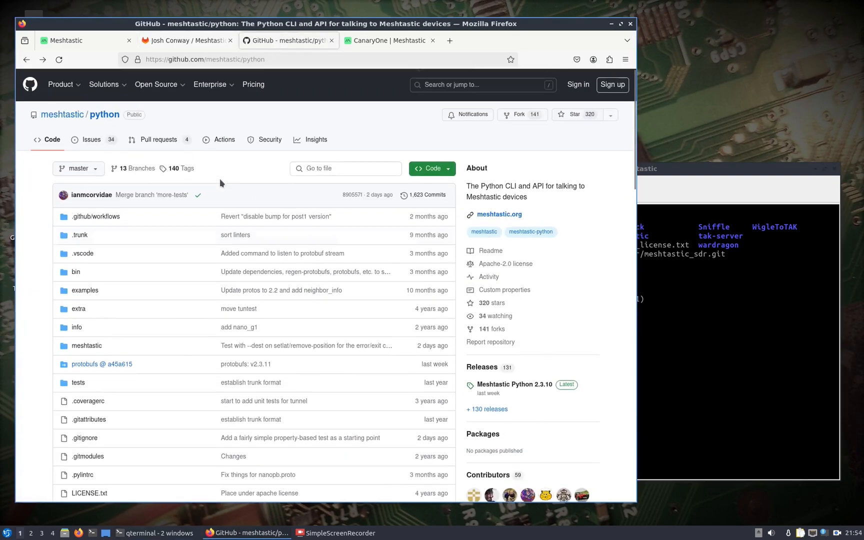
mouse_move(80, 126)
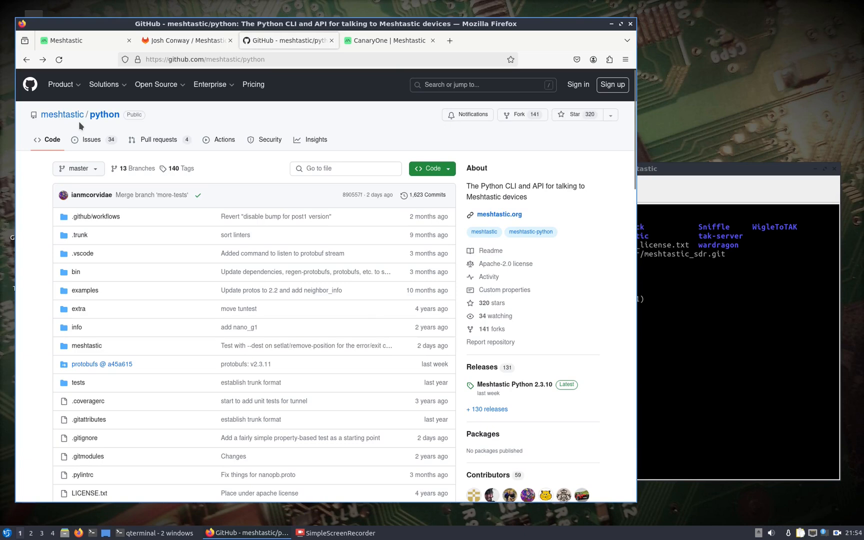
mouse_move(198, 188)
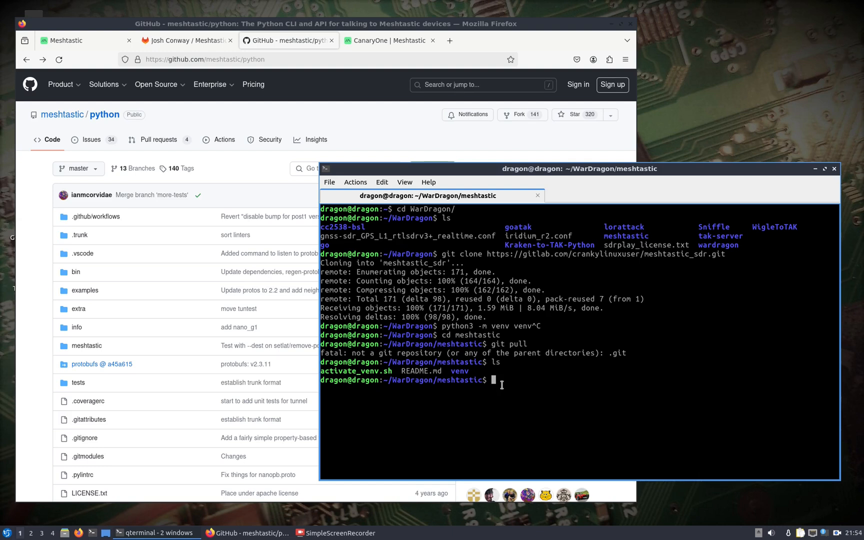
Step: Create a Python virtual environment named venv with python3 -m venv
type("cd ..")
type("py")
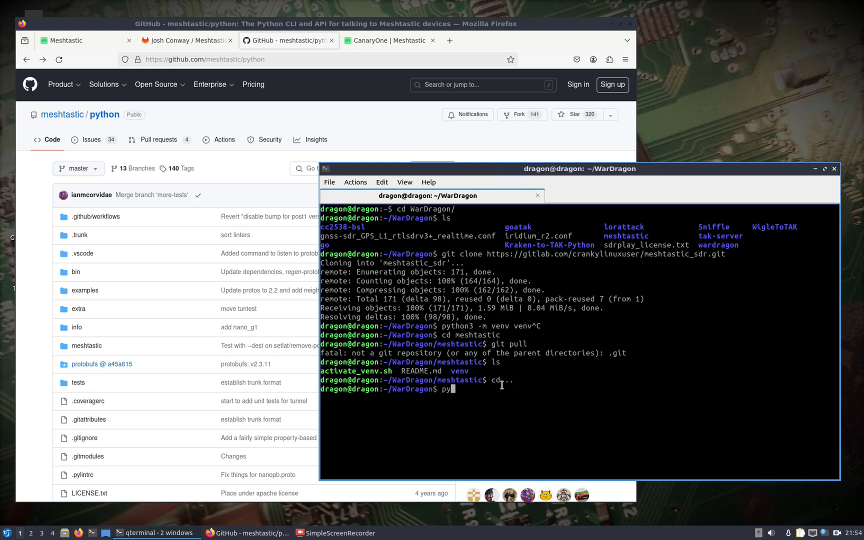
type("thon")
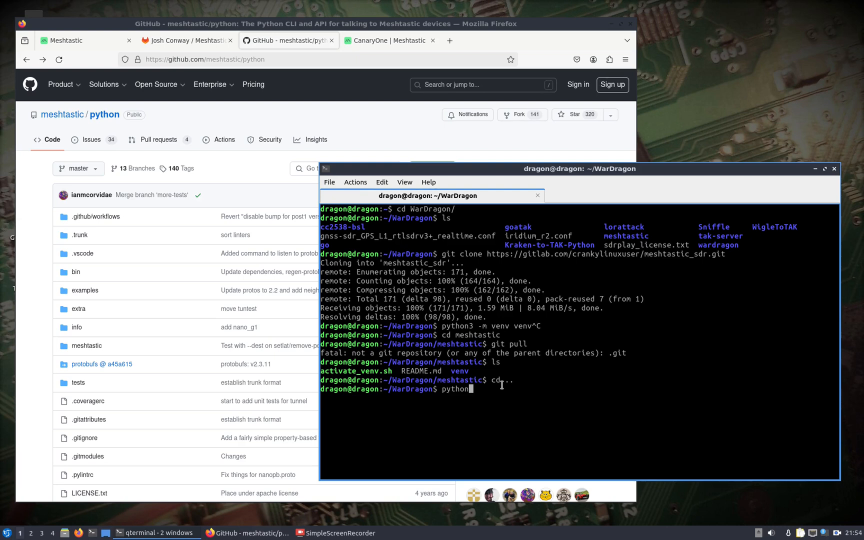
type("3 -m ven")
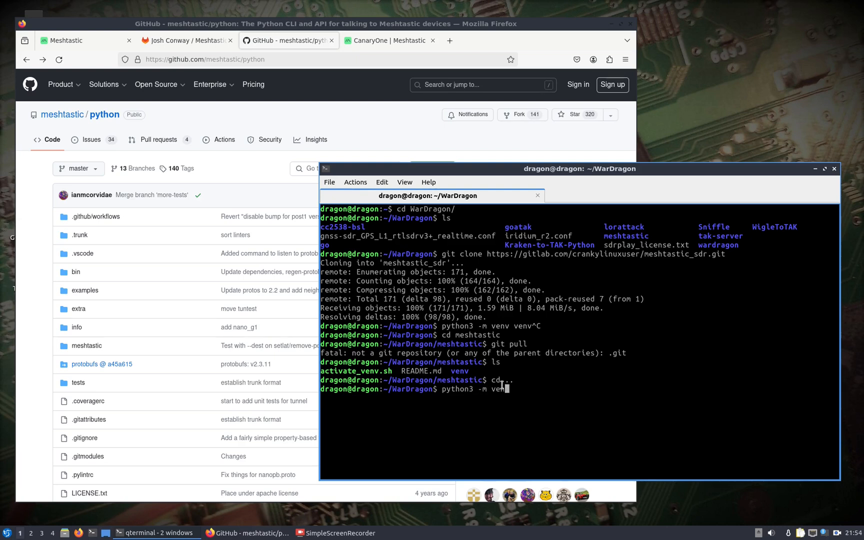
type("venv")
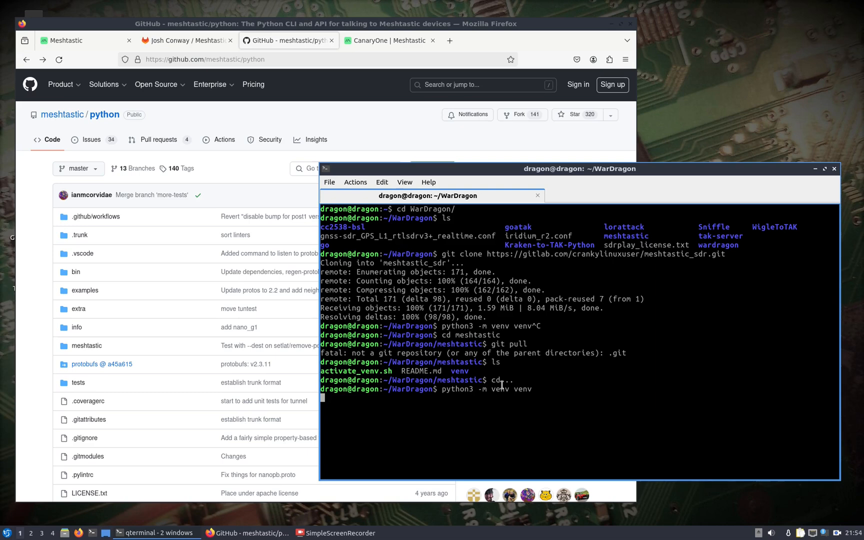
key("Return")
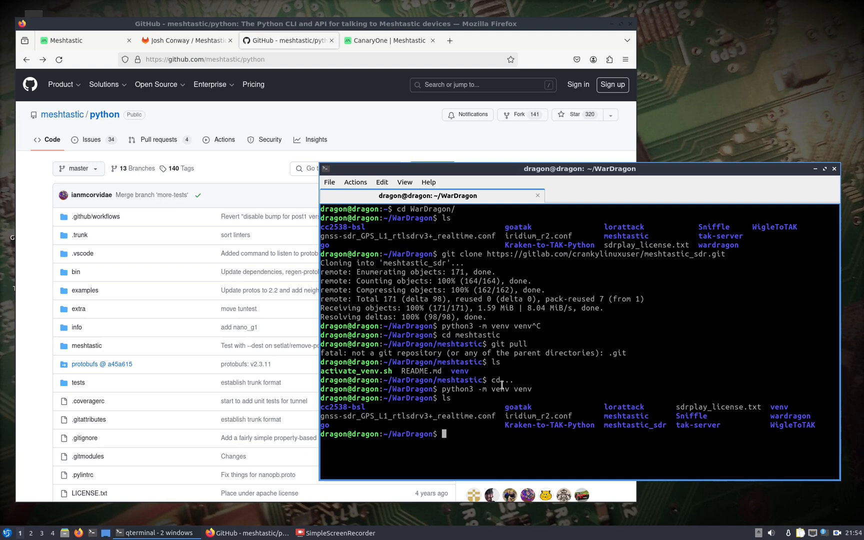
Step: Activate the environment with source venv/bin/activate
type("source")
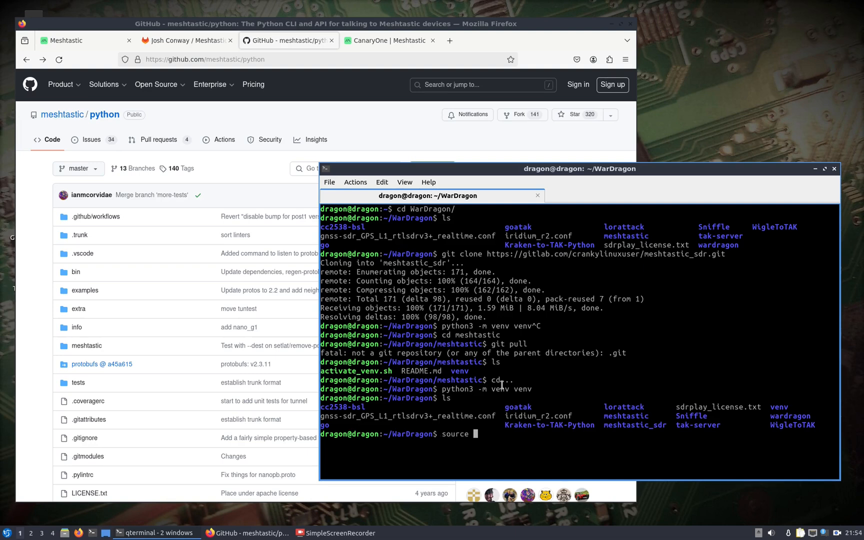
type("venv/")
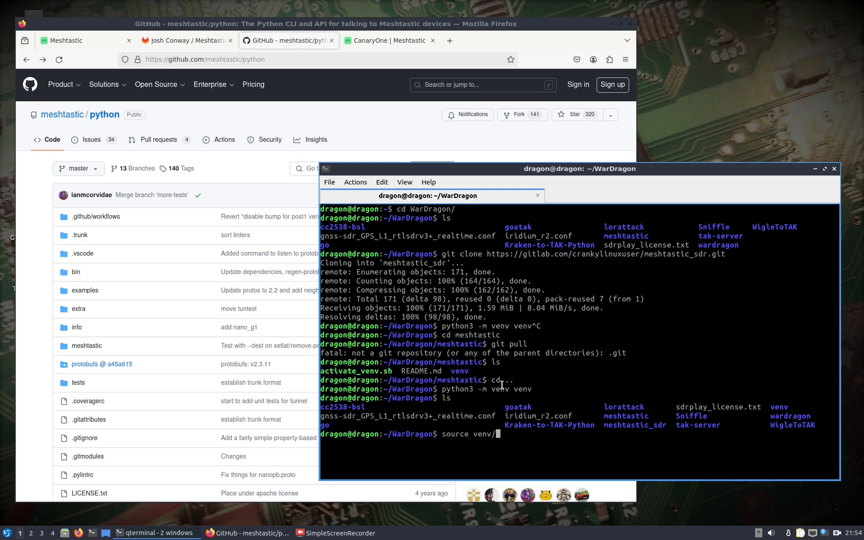
type("b")
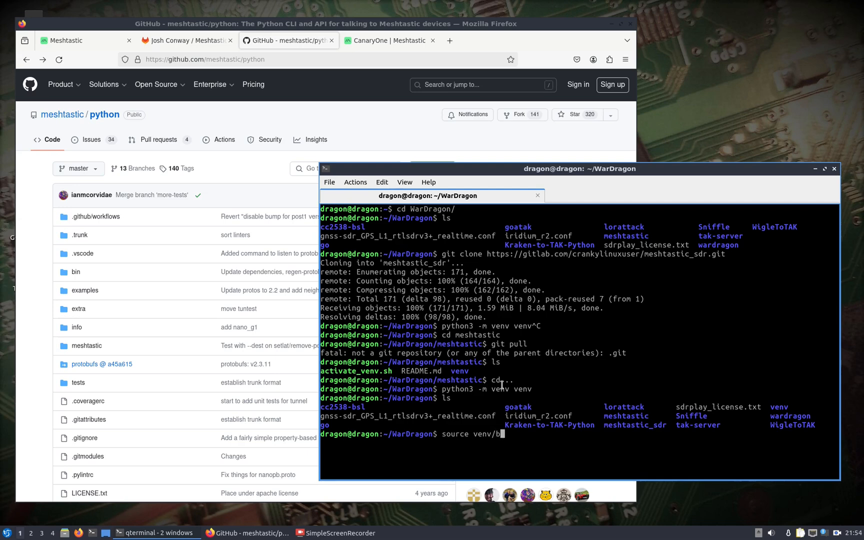
key("Return")
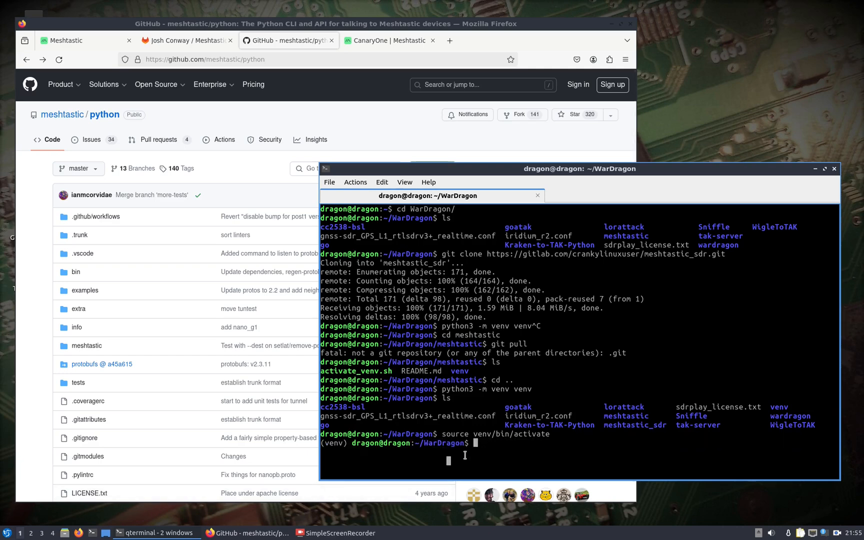
Step: Run pip3 install meshtastic and wait for the installation to finish
type("pip3")
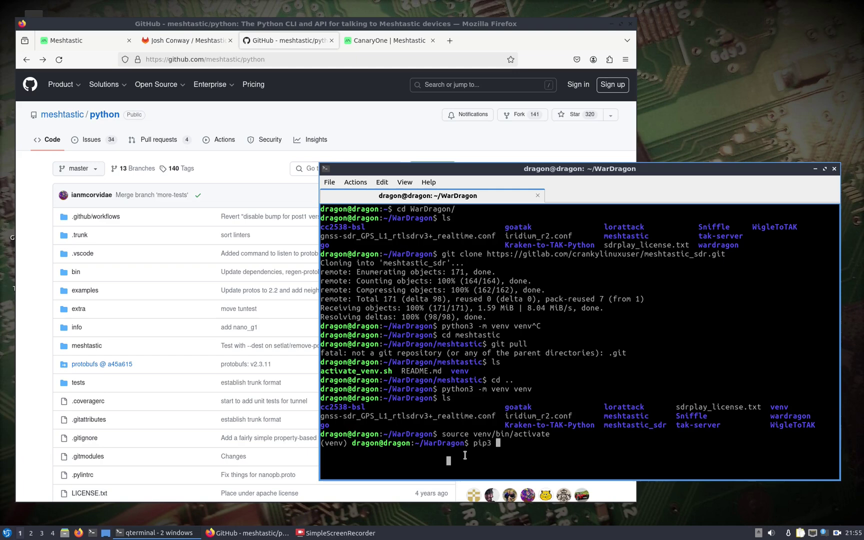
type("install mesh")
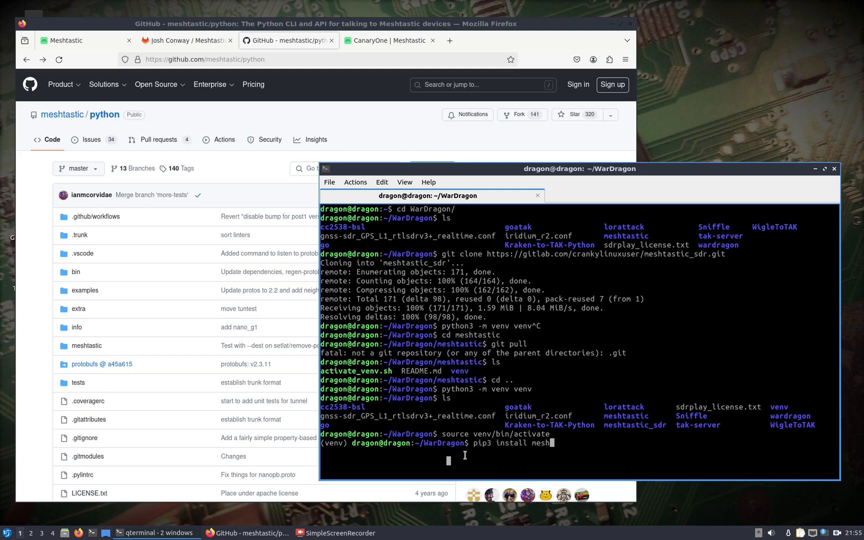
key("Return")
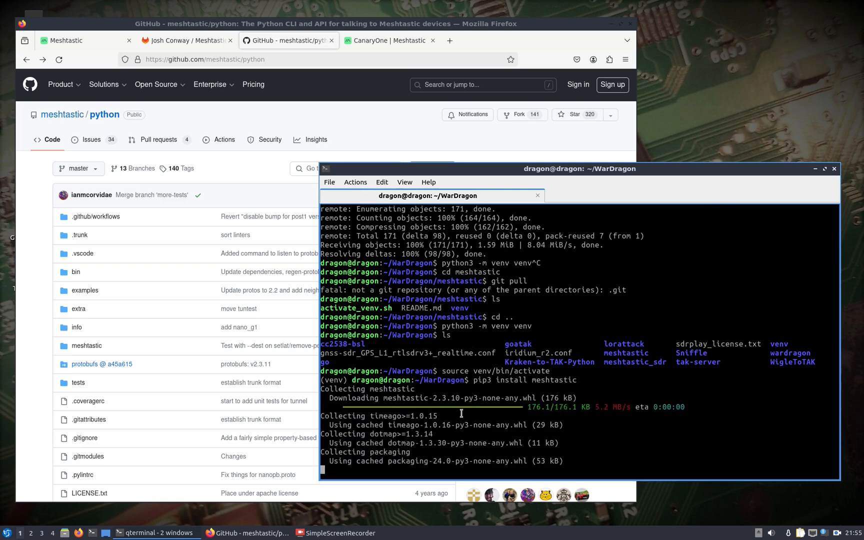
left_click(431, 168)
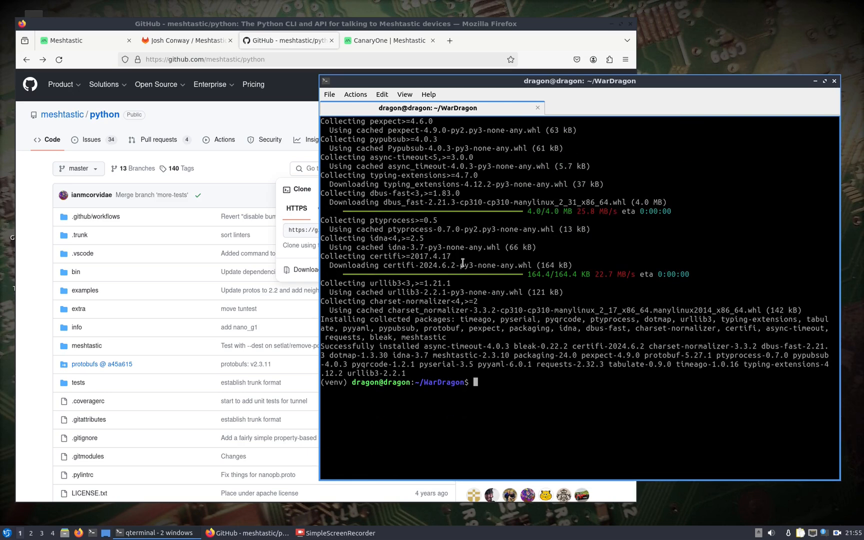
mouse_move(302, 105)
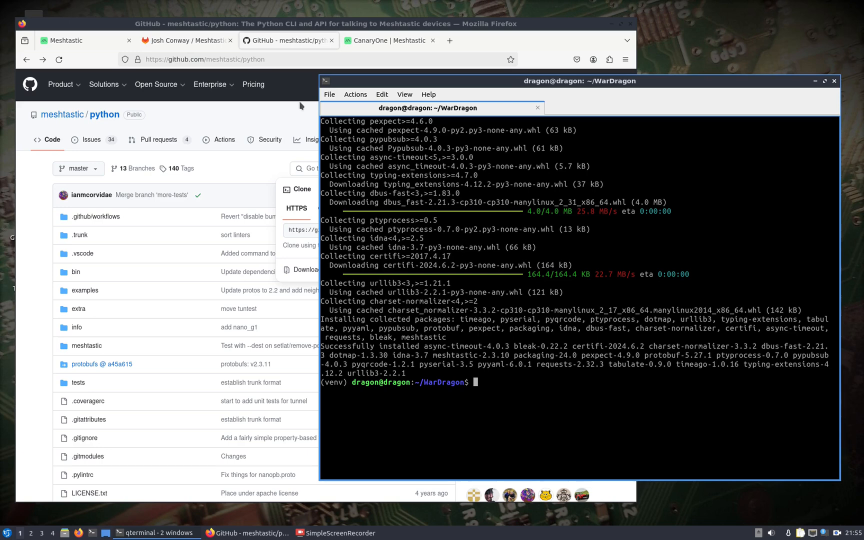
Step: Open a second QTerminal window at the home prompt
left_click(187, 40)
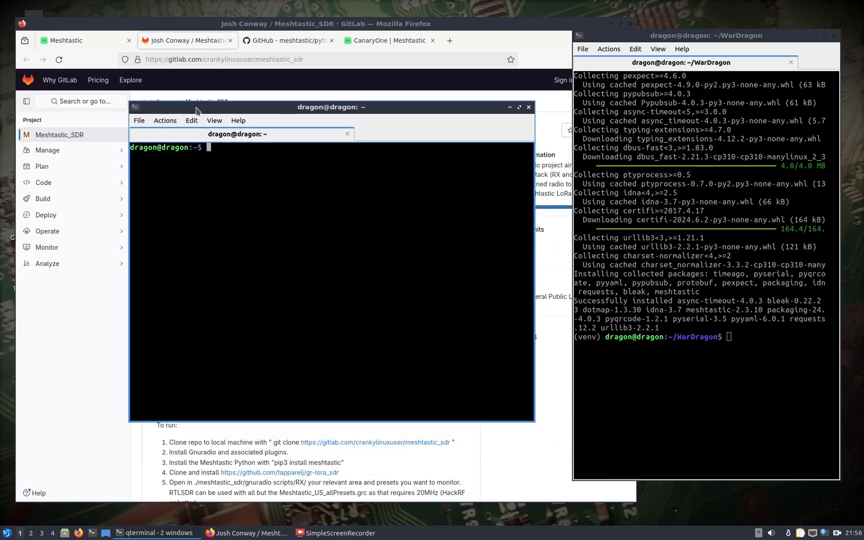
Step: From home, list files and change into WarDragon/meshtastic_sdr
type("cd WarDragon/")
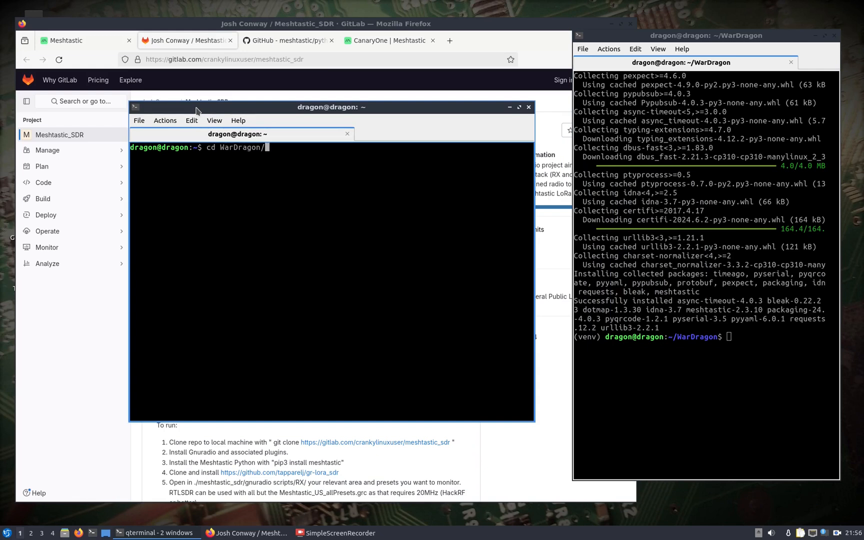
type("M")
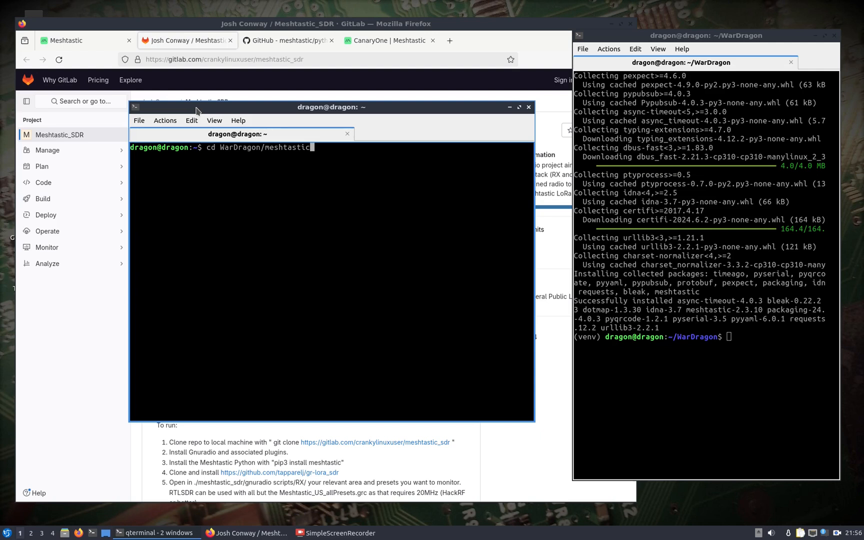
key("BackSpace")
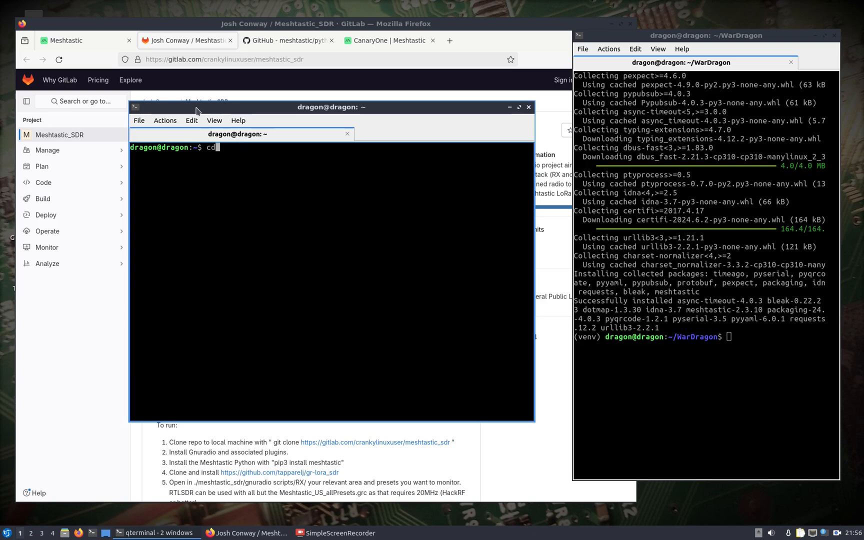
key("Return")
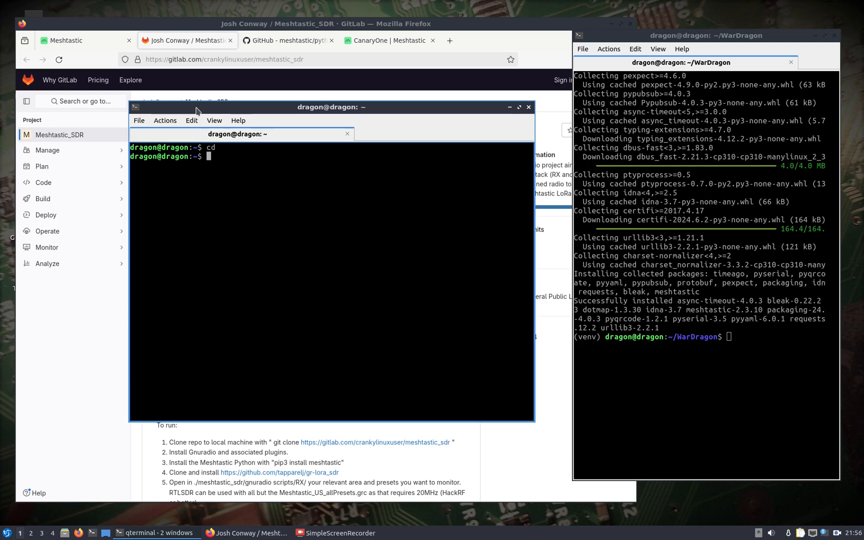
type("ls")
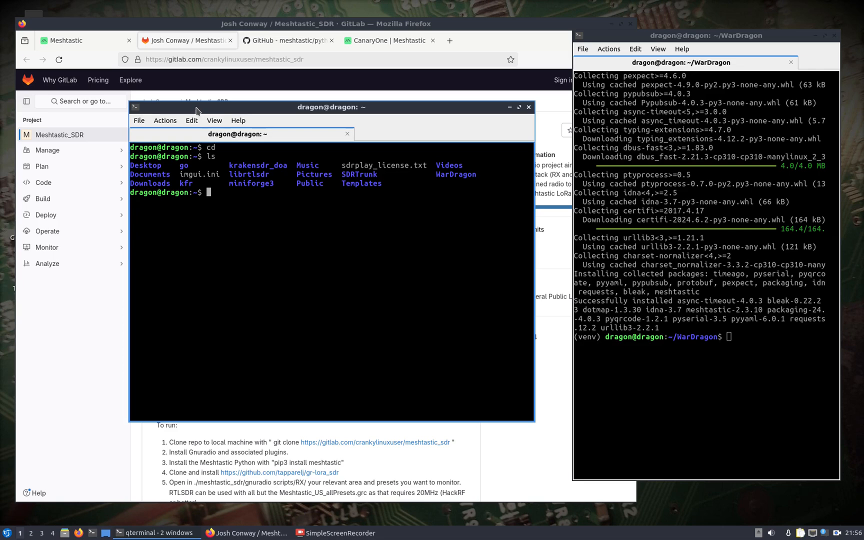
type("cd WarDragon/")
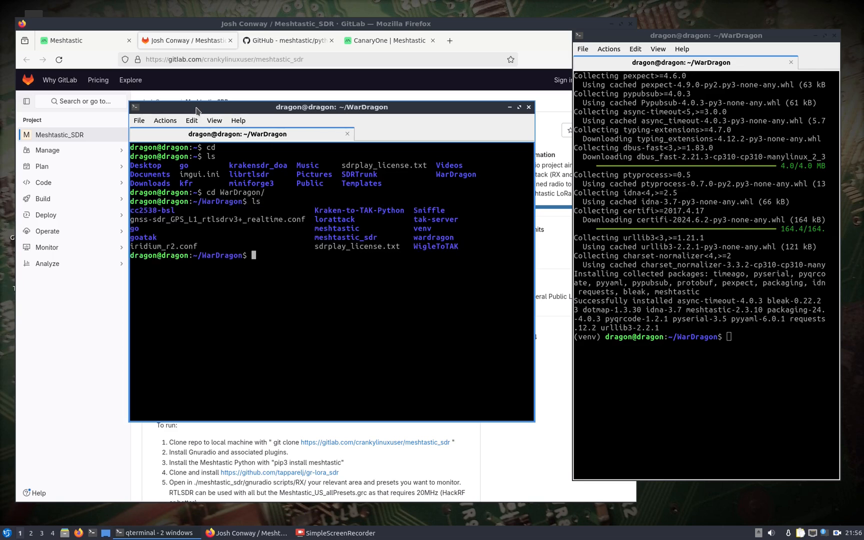
type("cd")
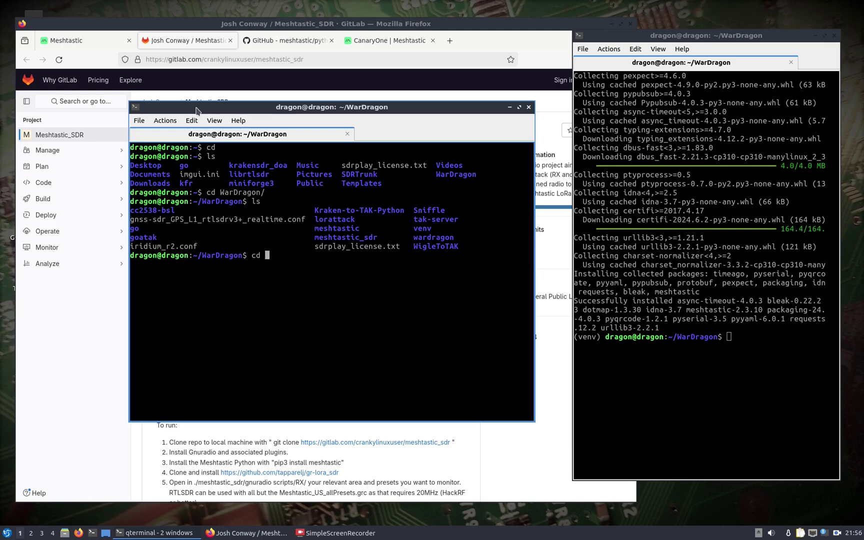
type("meshtastic_sdr/")
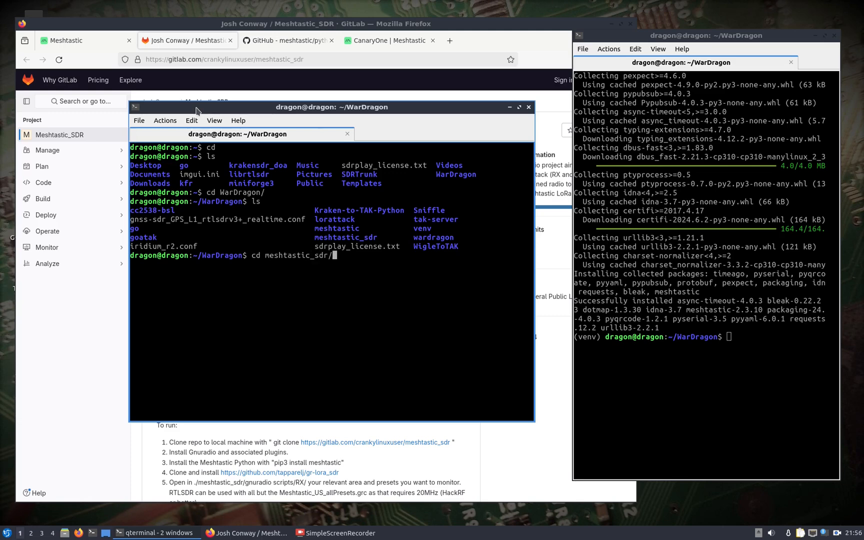
key("Return")
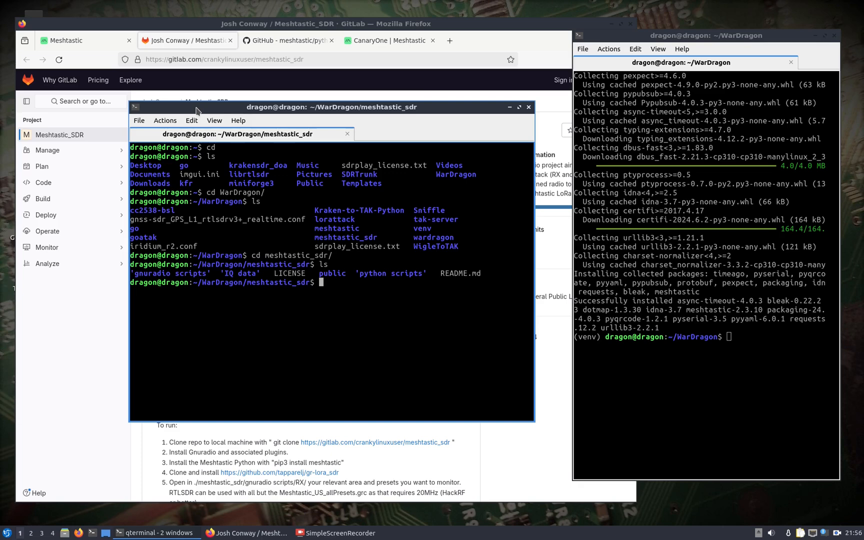
Step: Enter the gnuradio scripts/RX folder containing the Meshtastic flow graphs
type("cd gnuradio\\ scripts/")
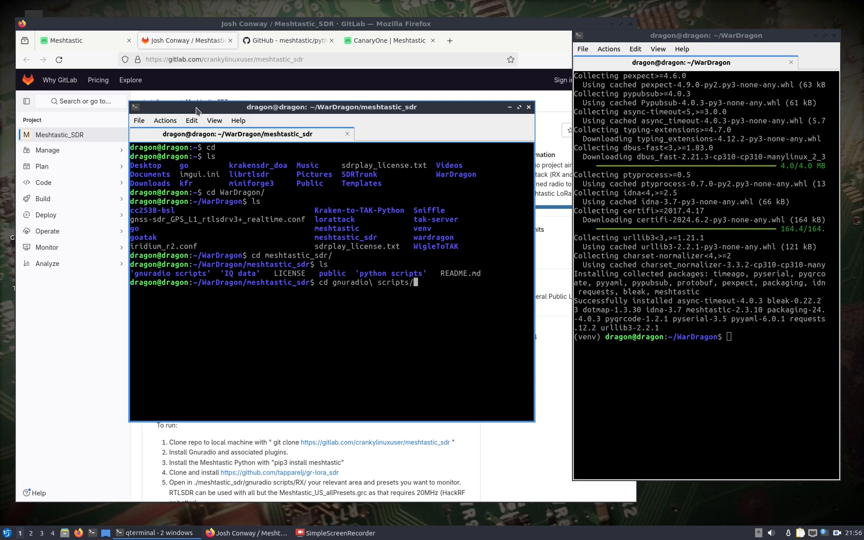
key("Return")
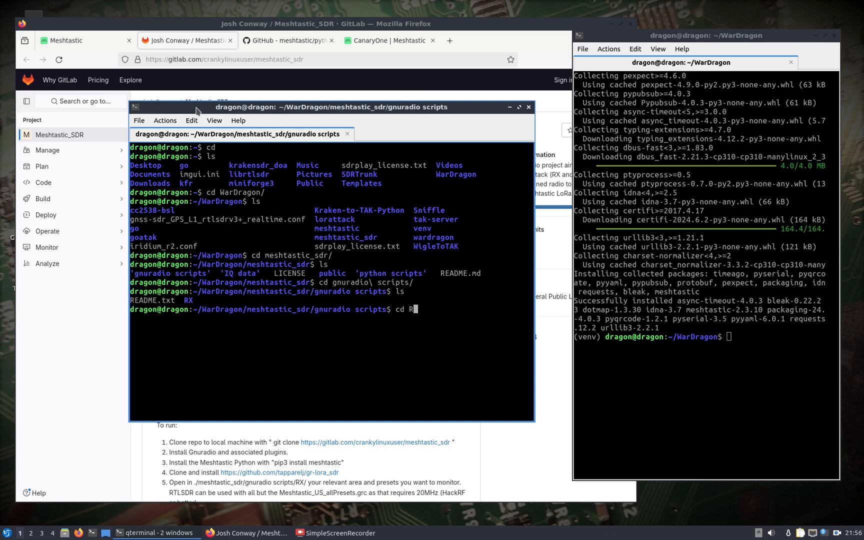
key("Return")
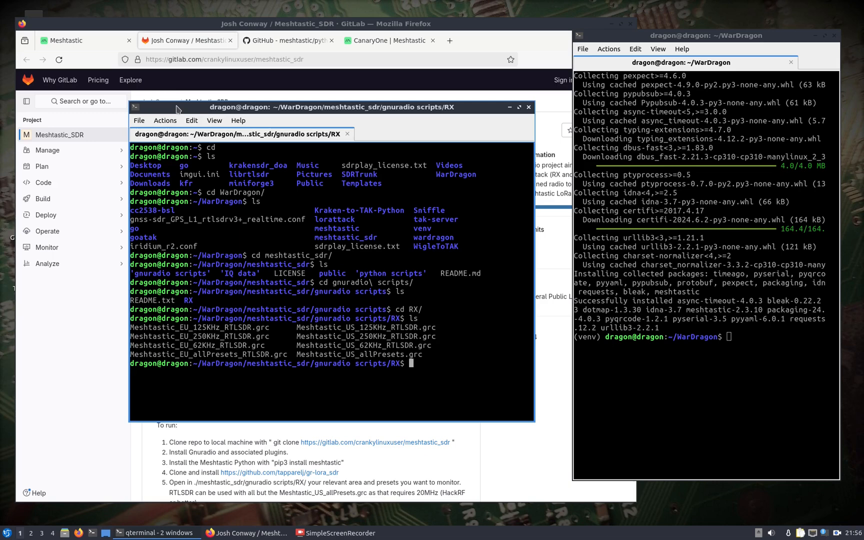
mouse_move(401, 349)
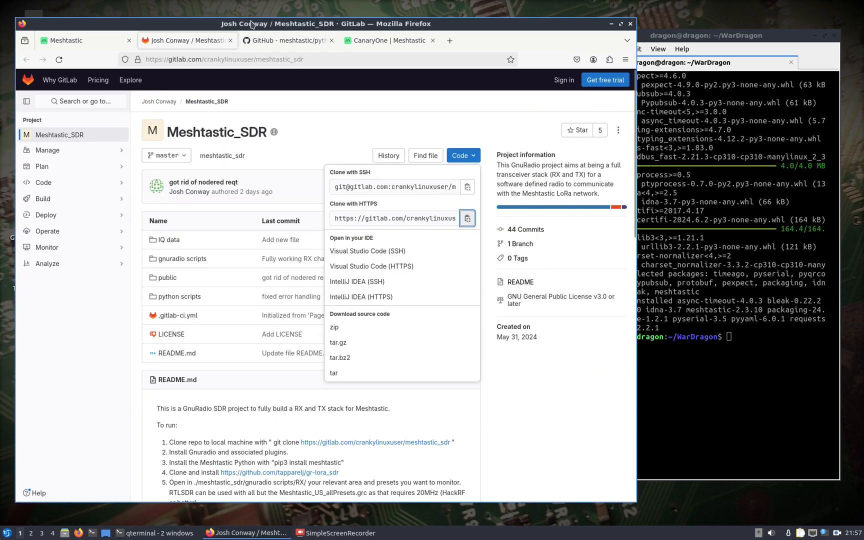
left_click(126, 376)
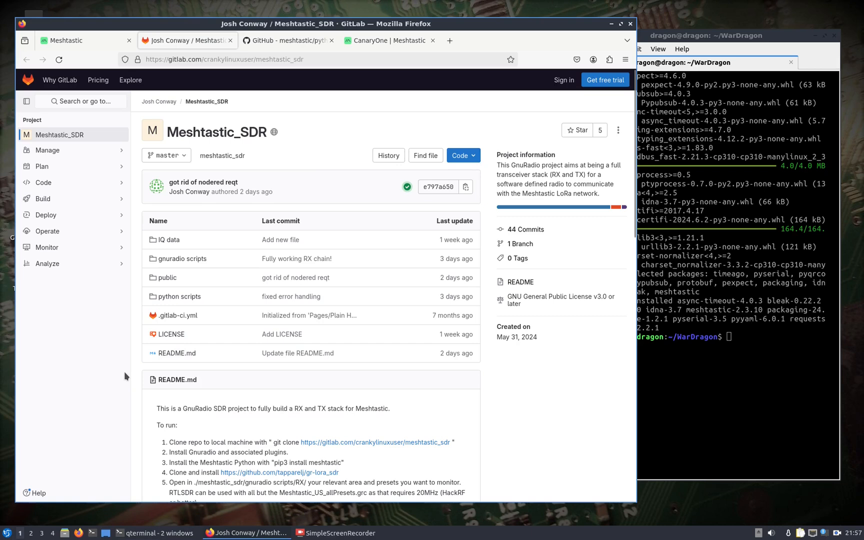
scroll("down", 3)
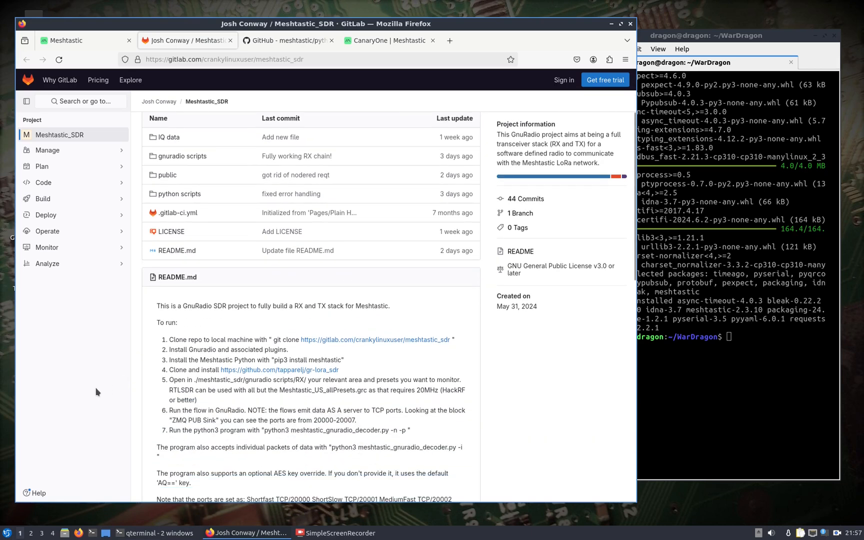
scroll("down", 3)
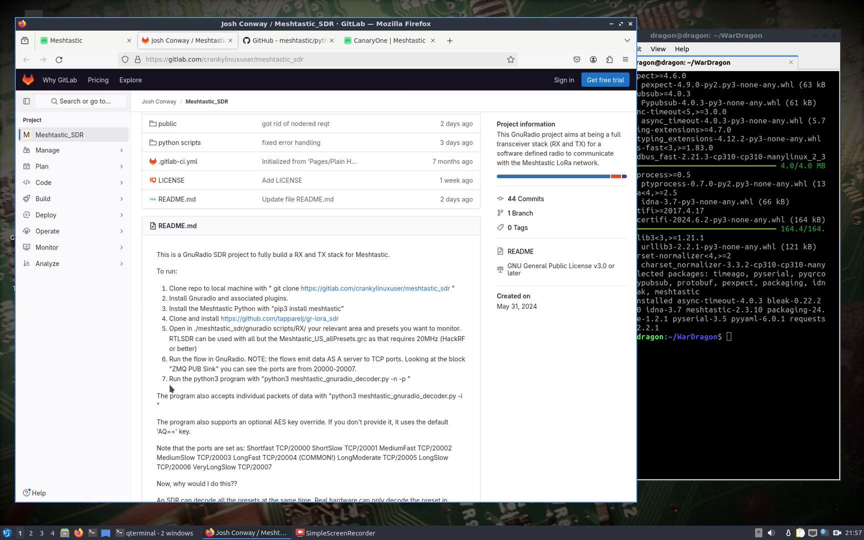
mouse_move(182, 431)
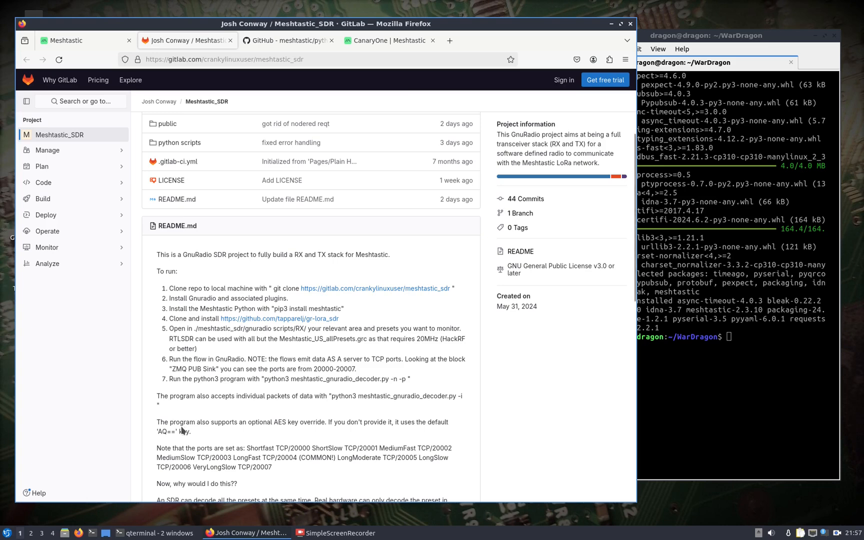
mouse_move(222, 445)
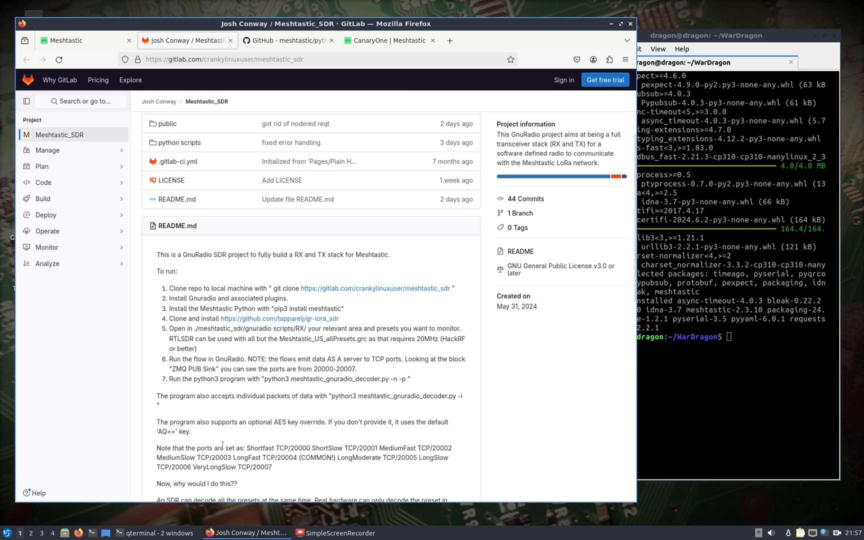
mouse_move(245, 433)
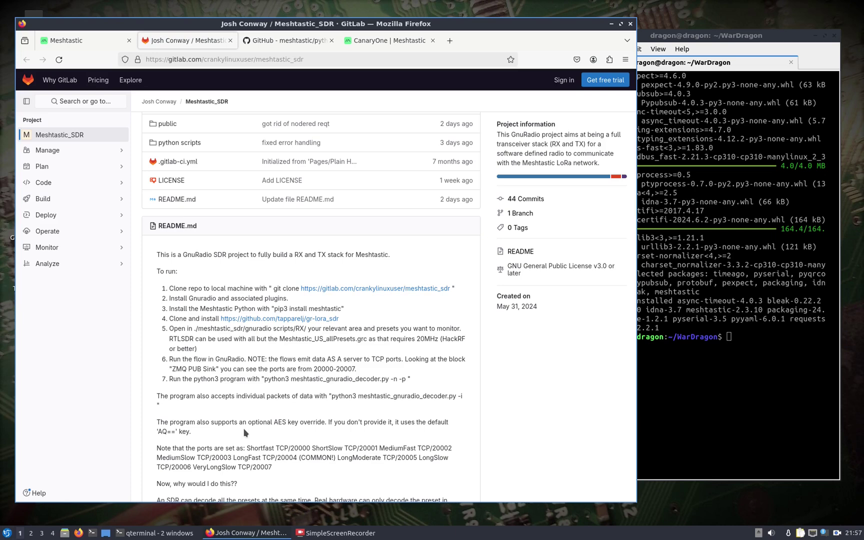
mouse_move(232, 443)
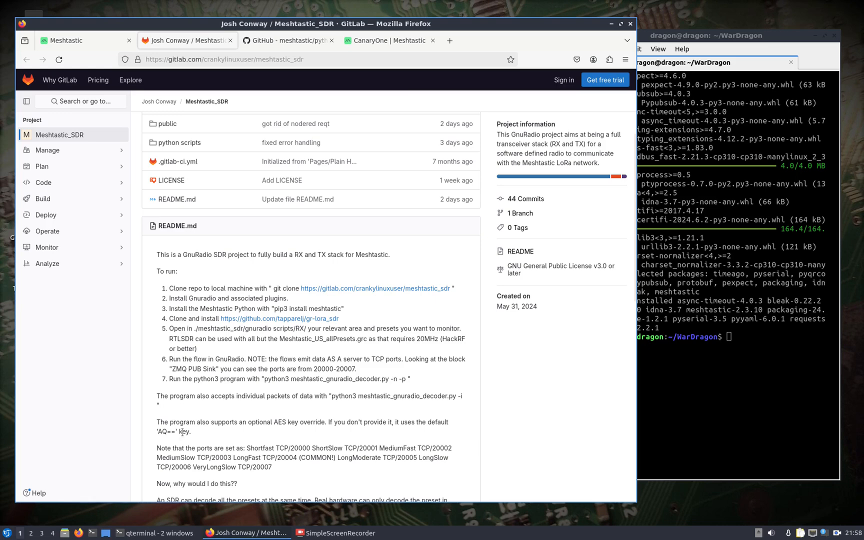
scroll("down", 3)
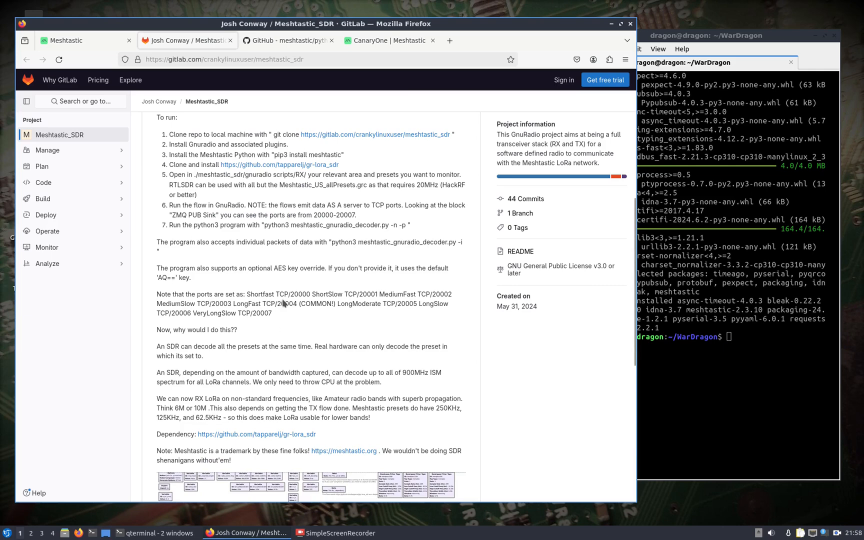
mouse_move(284, 303)
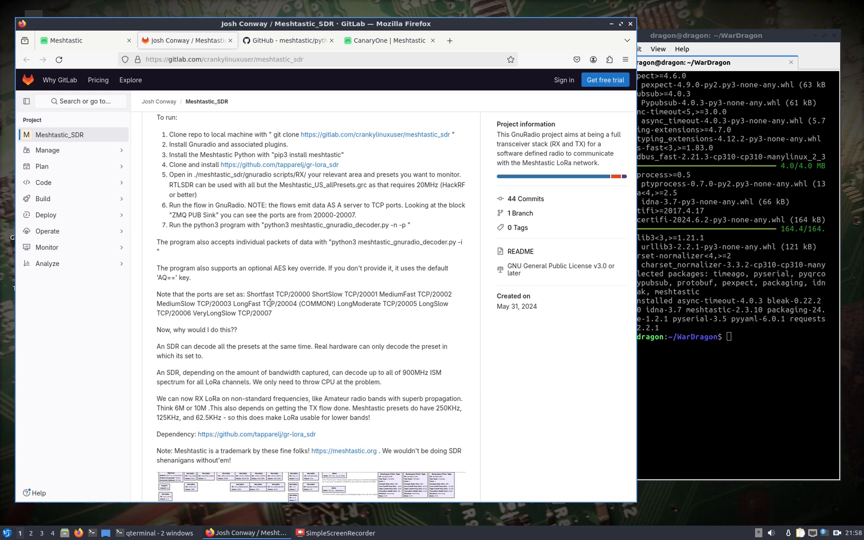
scroll("down", 3)
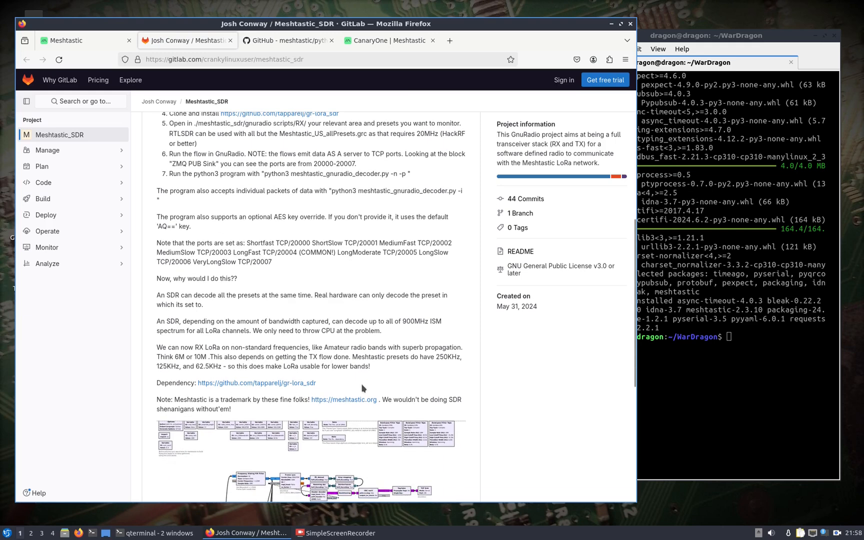
mouse_move(320, 402)
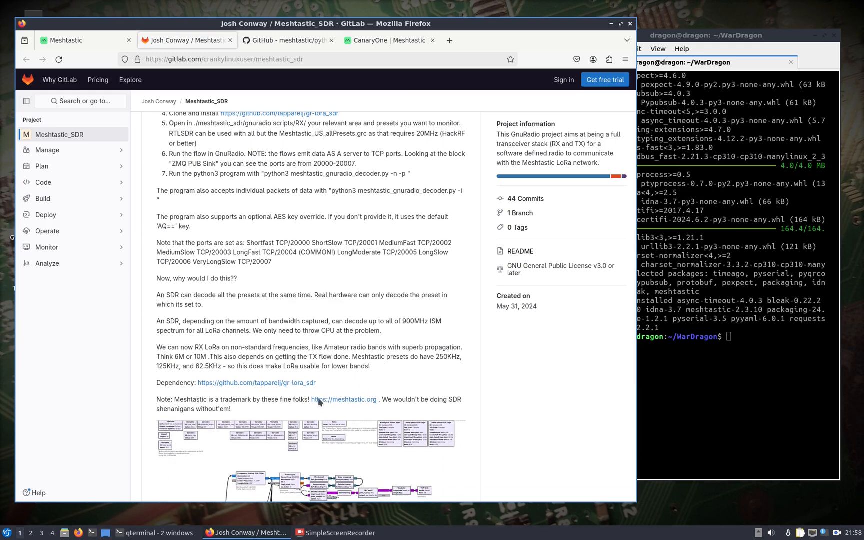
mouse_move(256, 382)
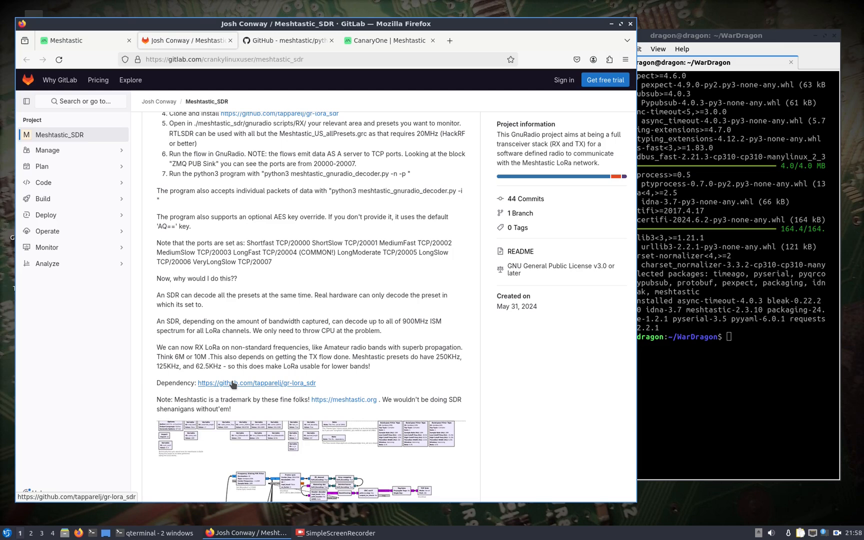
mouse_move(296, 375)
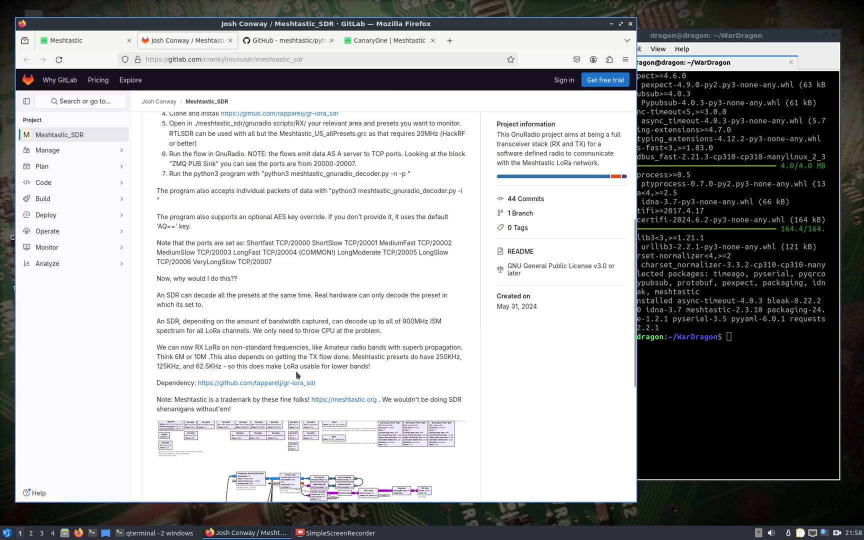
mouse_move(325, 381)
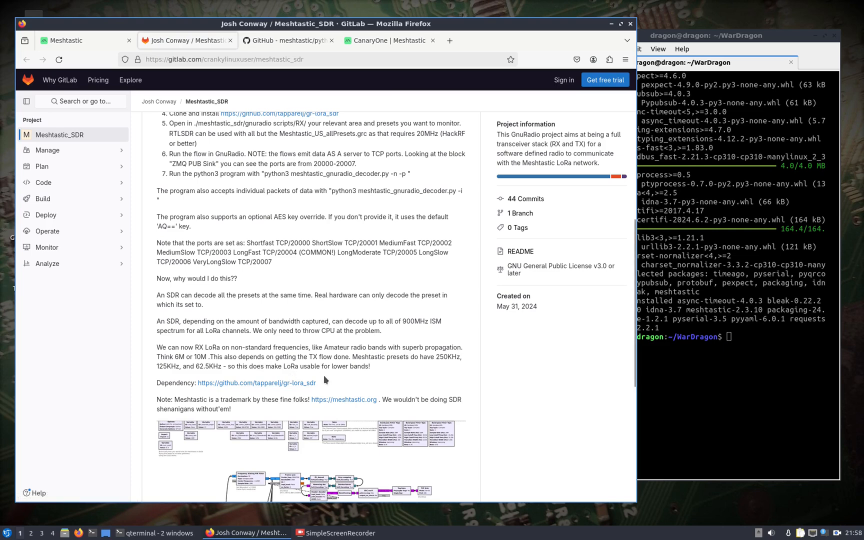
scroll("down", 3)
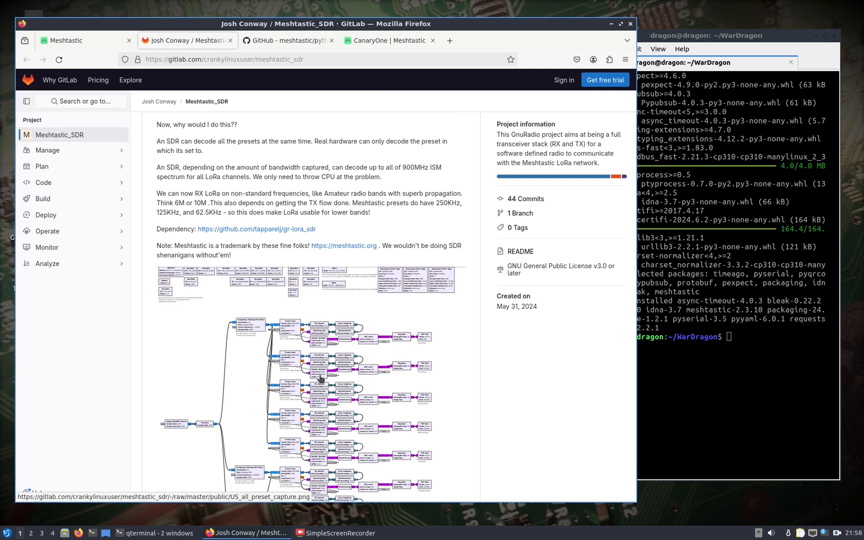
mouse_move(328, 276)
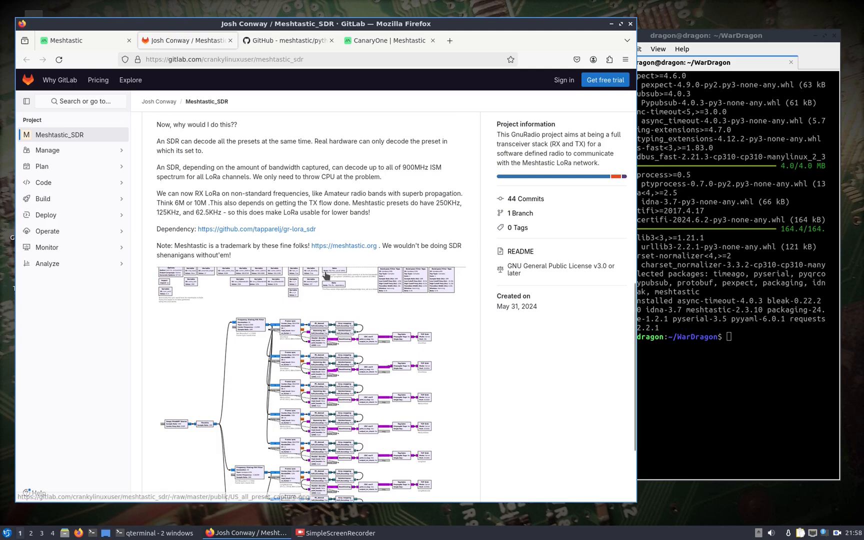
scroll("up", 3)
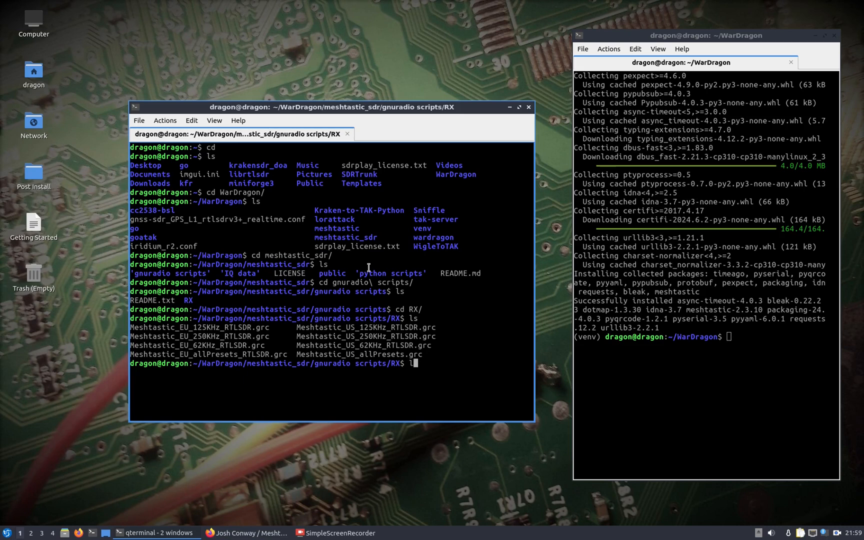
Step: Launch gnuradio-companion on Meshtastic_US_250KHz_RTLSDR.grc
type("gnuradio-companion Meshtastic_US_250KHz_RTLSDR.grc")
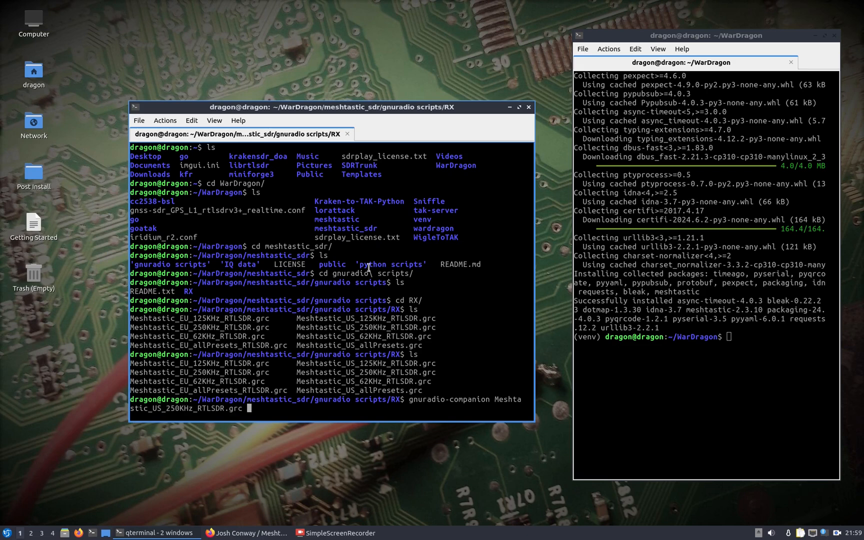
key("Return")
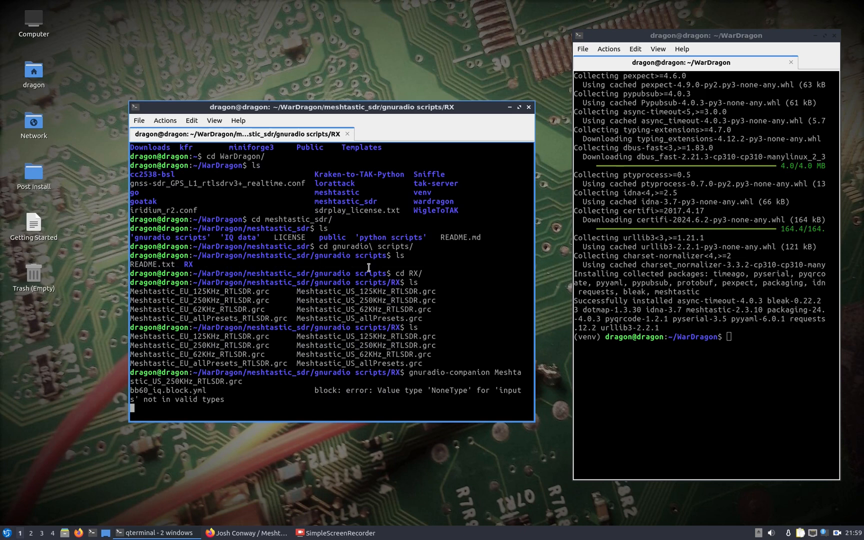
mouse_move(318, 276)
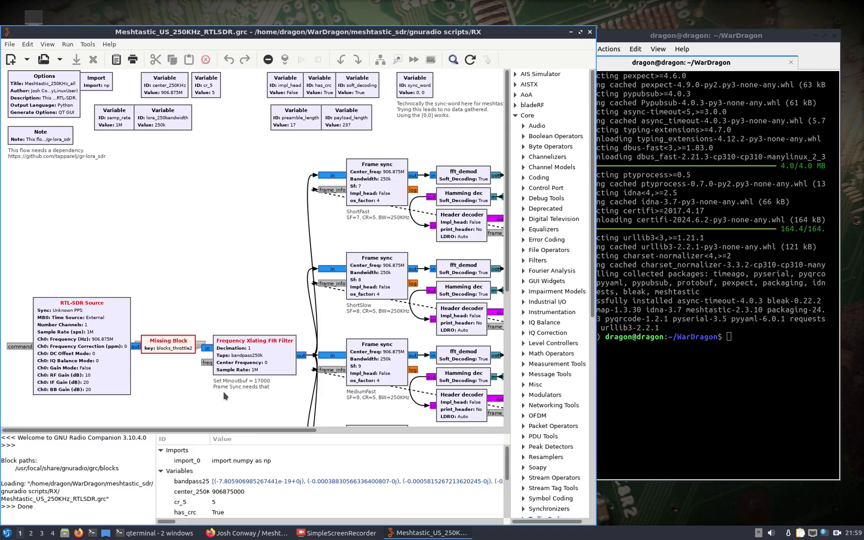
mouse_move(165, 345)
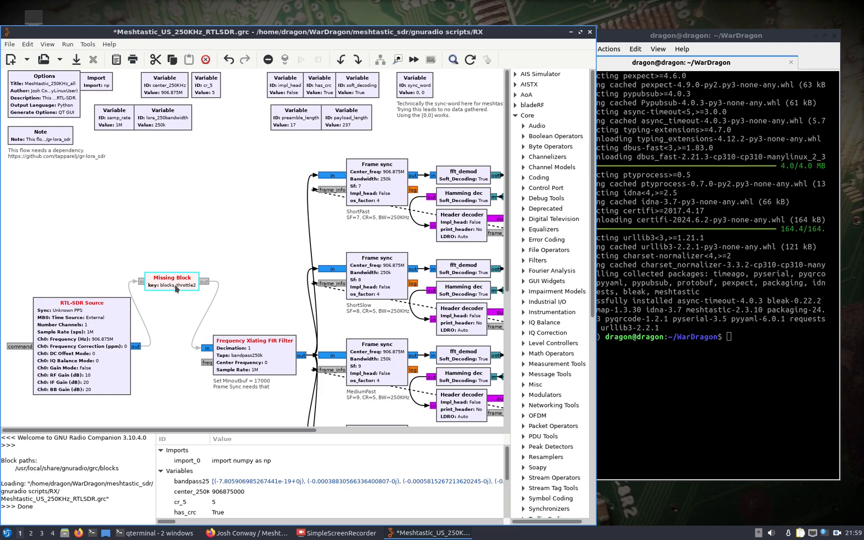
Step: Select the missing blocks_throttle2 block for removal so RTL-SDR Source feeds the FIR filter directly
left_click(171, 278)
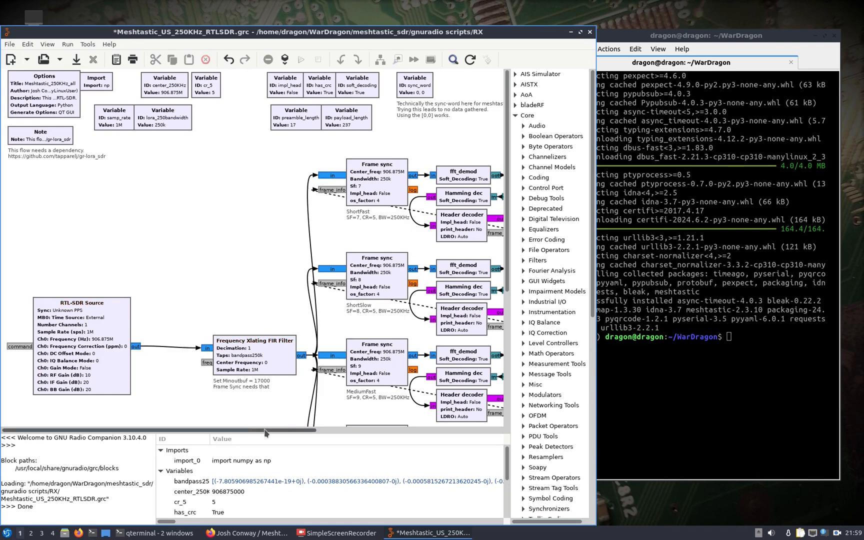
scroll("right", 3)
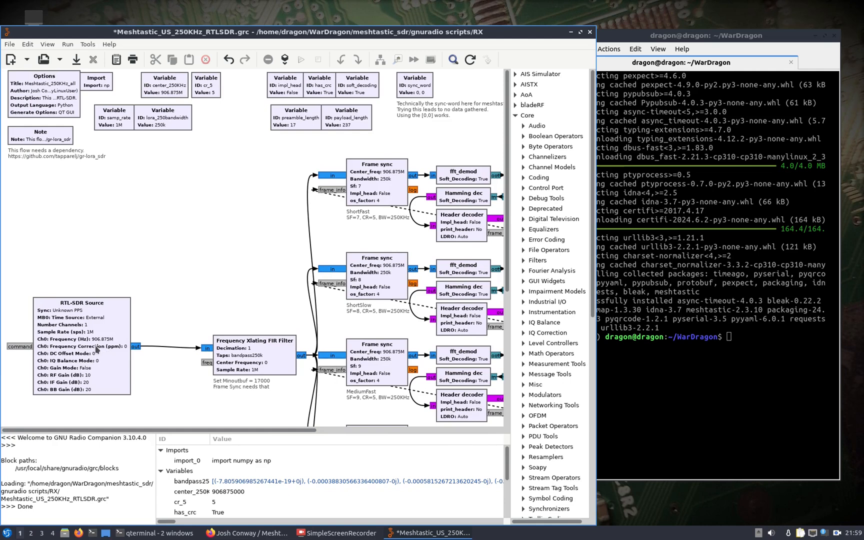
mouse_move(276, 376)
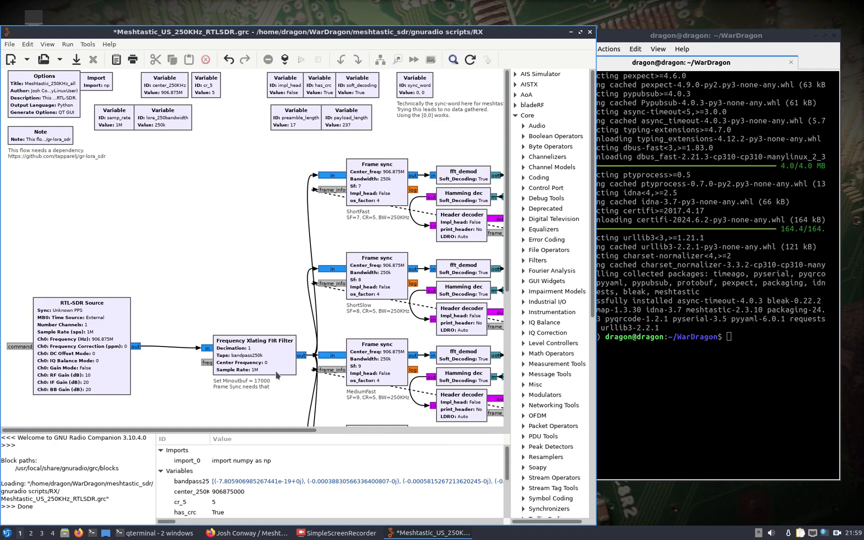
scroll("right", 3)
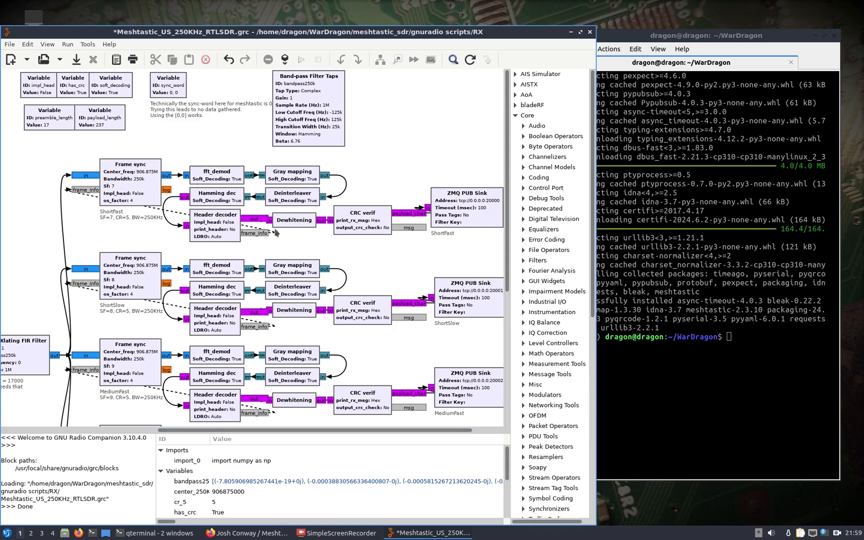
mouse_move(473, 226)
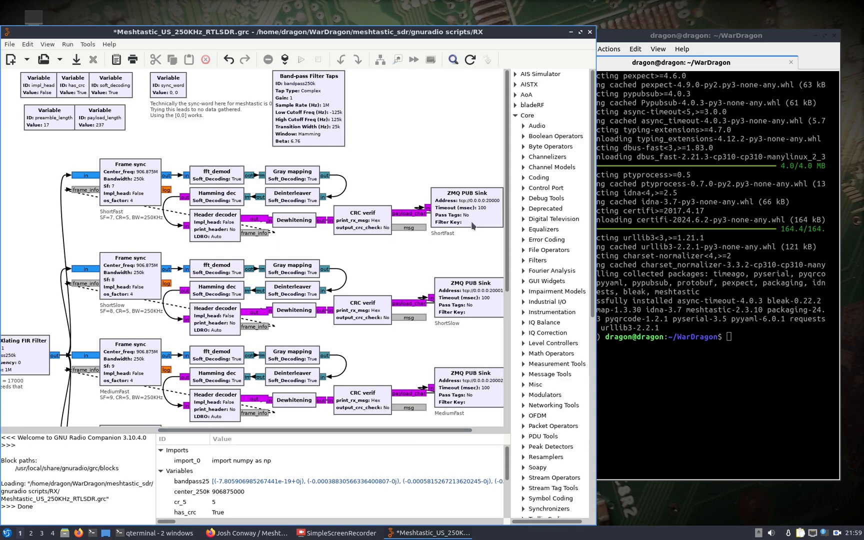
scroll("down", 3)
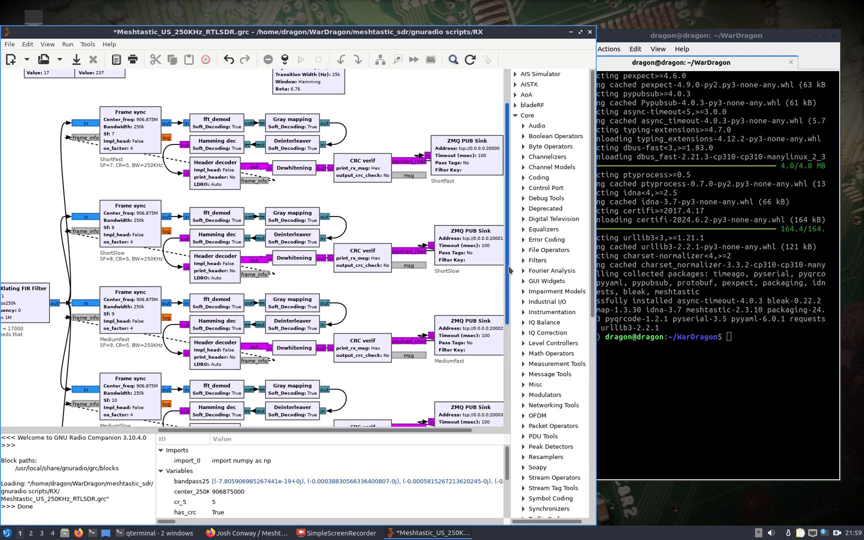
scroll("down", 3)
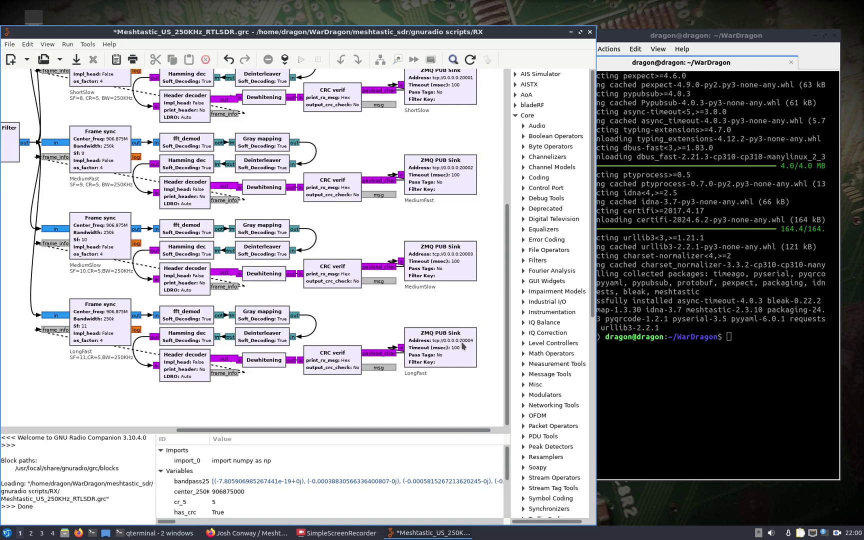
mouse_move(365, 417)
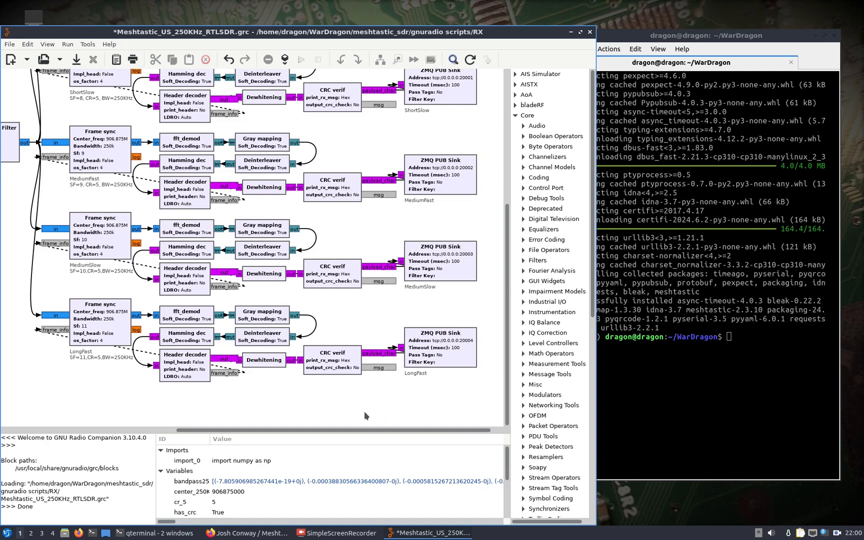
mouse_move(205, 412)
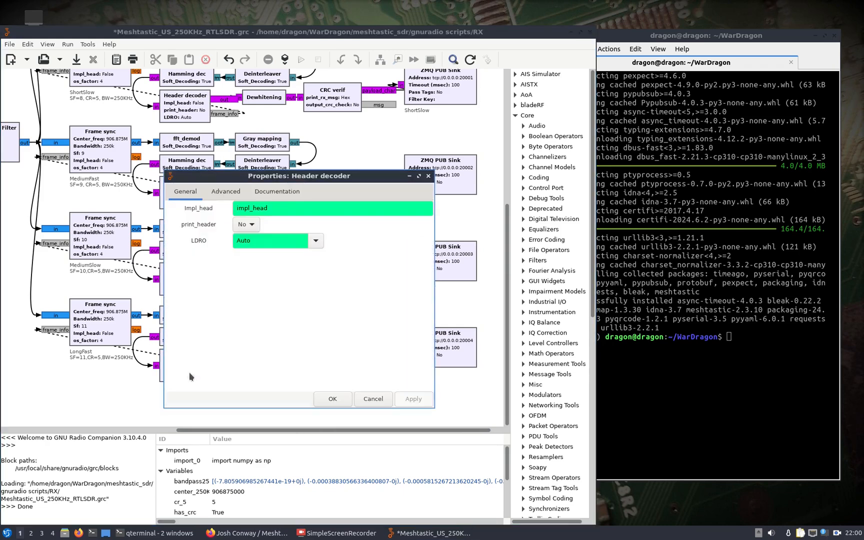
Step: Leave the Header decoder unchanged and disable the non-LongFast preset branches via the context menu
left_click(245, 224)
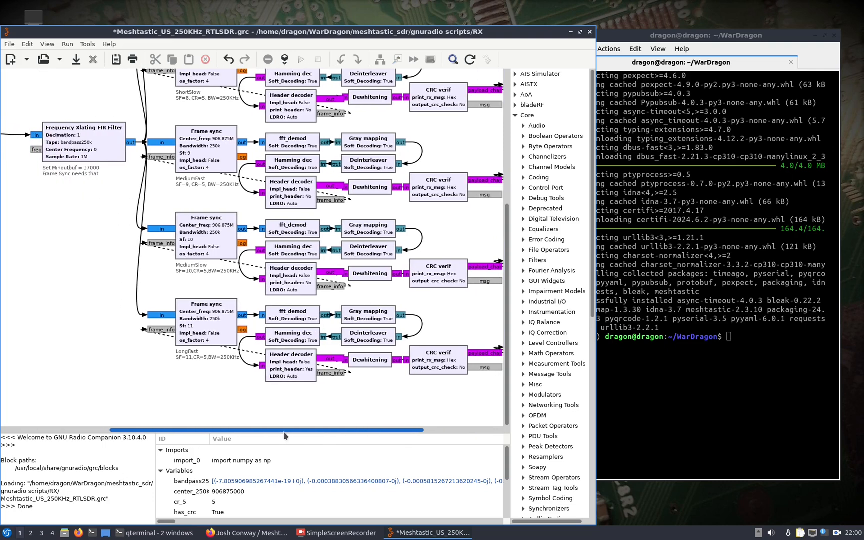
scroll("right", 3)
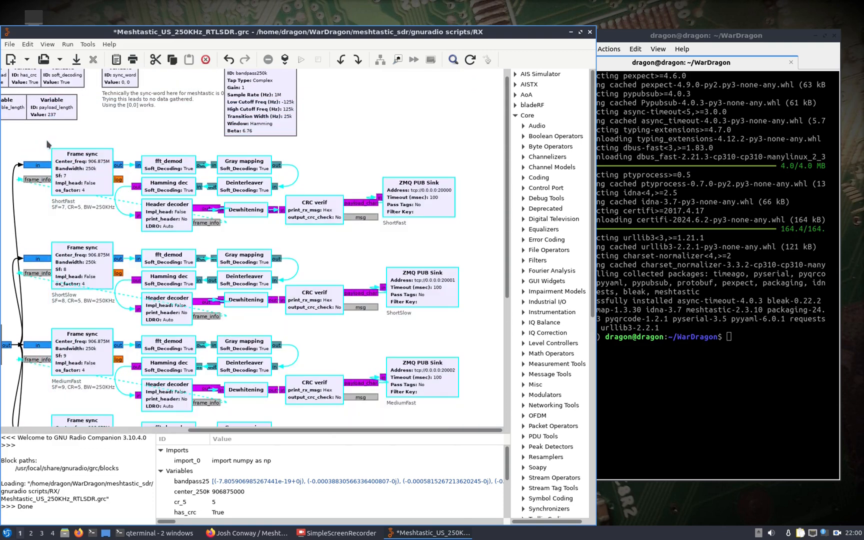
right_click(83, 160)
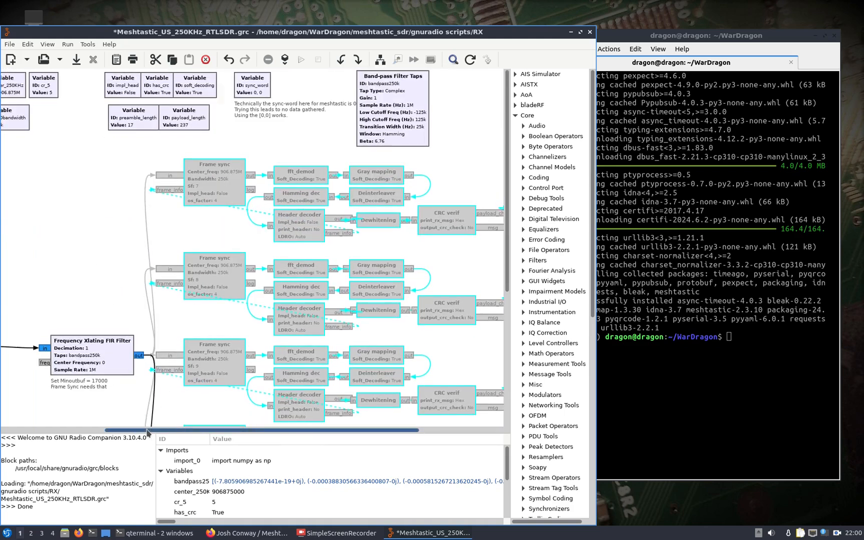
scroll("left", 3)
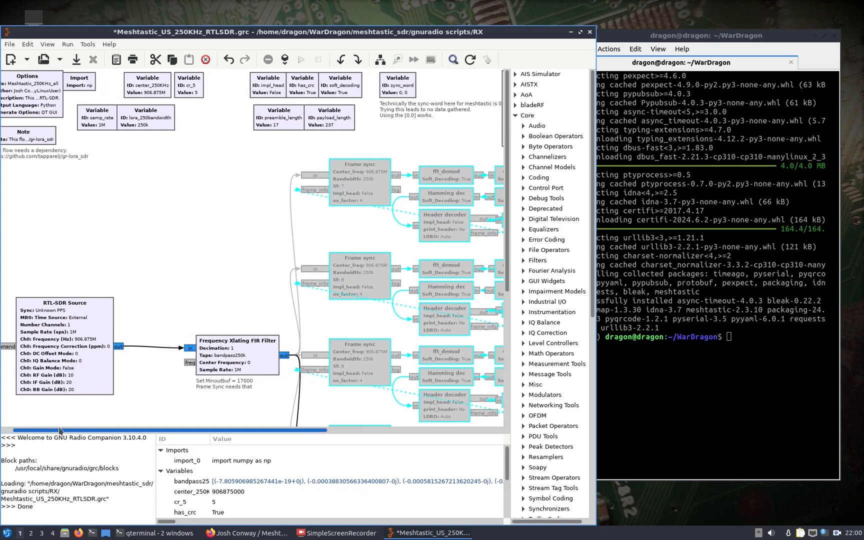
scroll("right", 3)
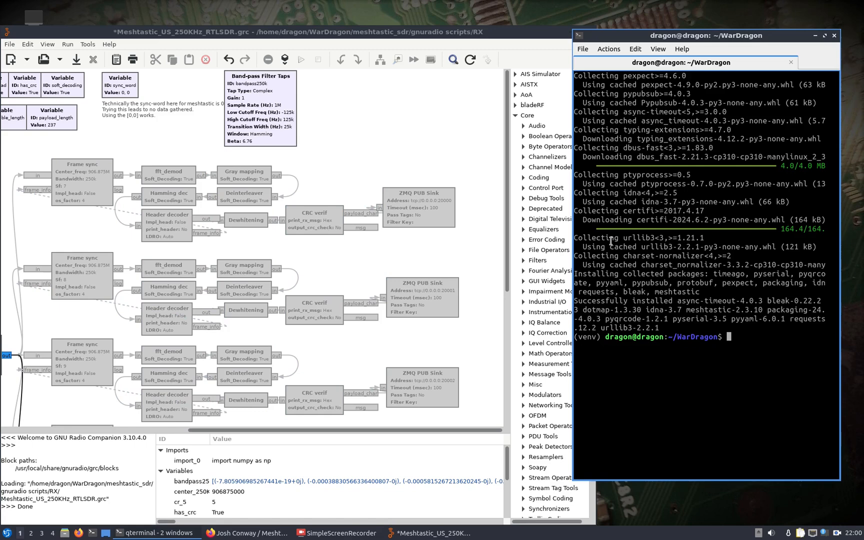
Step: Move into the Meshtastic python scripts folder and attempt the decoder, then begin a pip3 install
type("cd M")
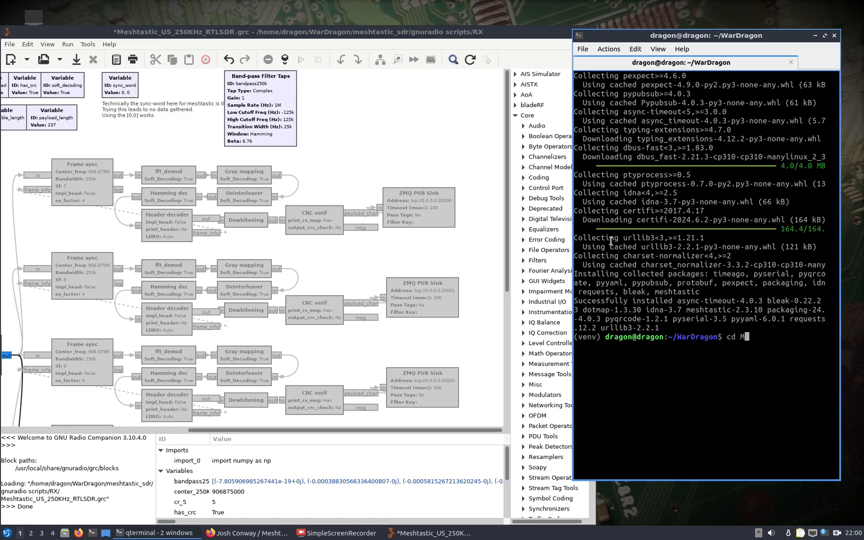
type("eshtastic_sdr/")
type("cd python\\ scripts/")
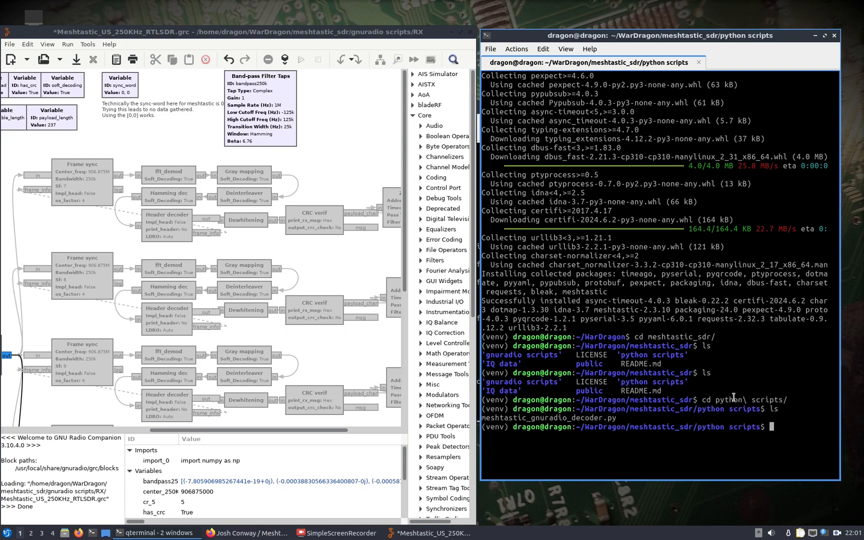
type("python3 meshtastic_gnuradio_decoder.py -h")
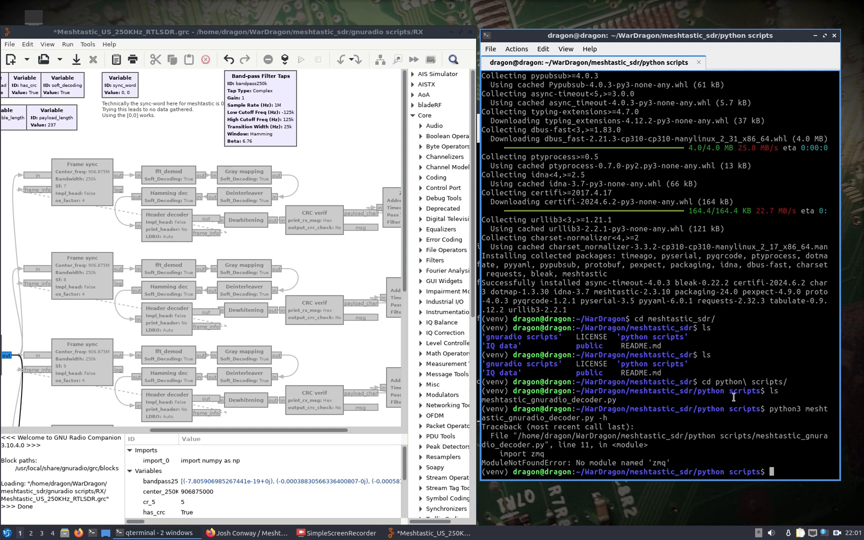
type("pyth")
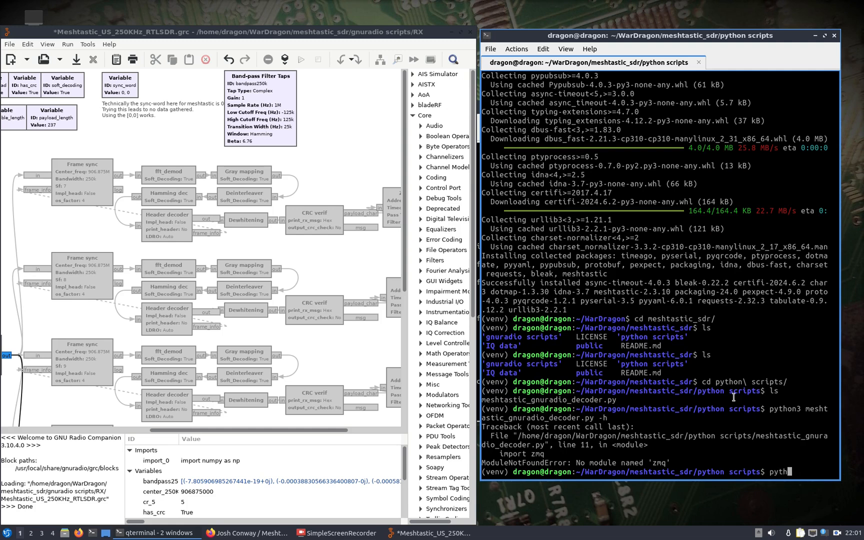
type("pip3 install zmq")
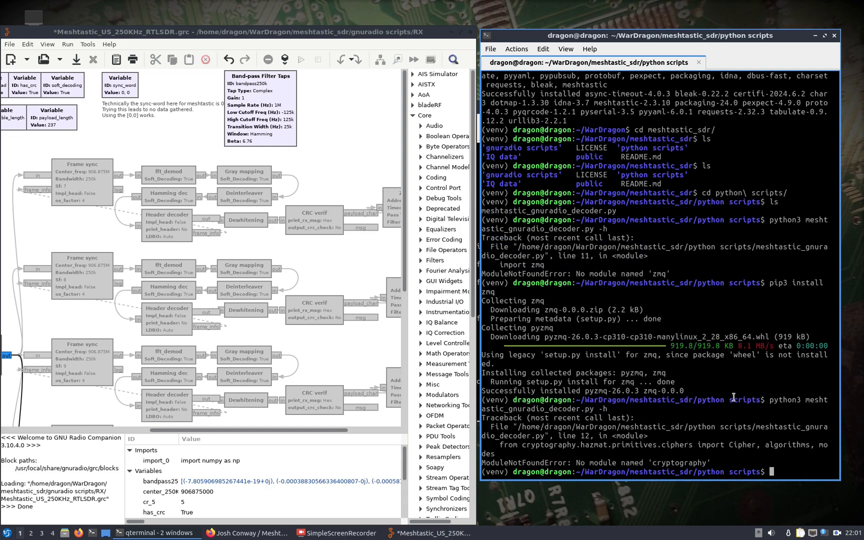
Step: Install the cryptography package and run meshtastic_gnuradio_decoder.py so it prints its usage
type("cd ..")
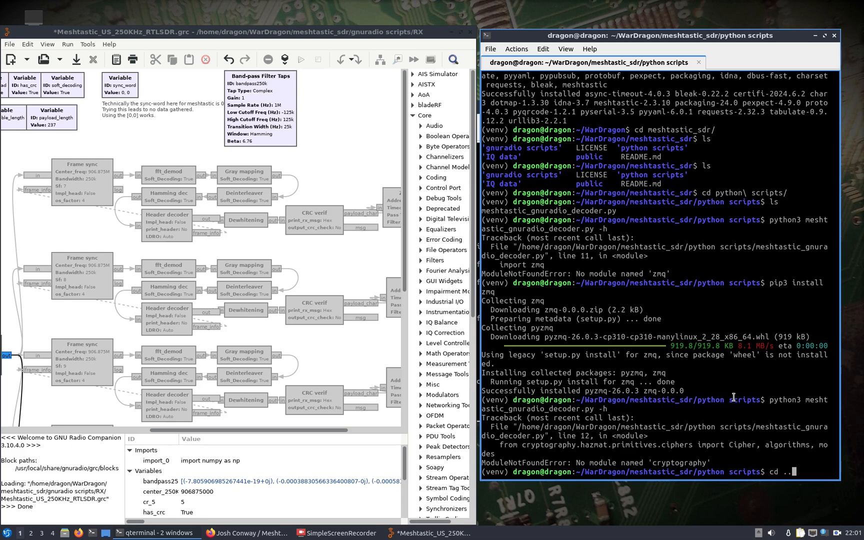
key("Return")
type("pip3 install")
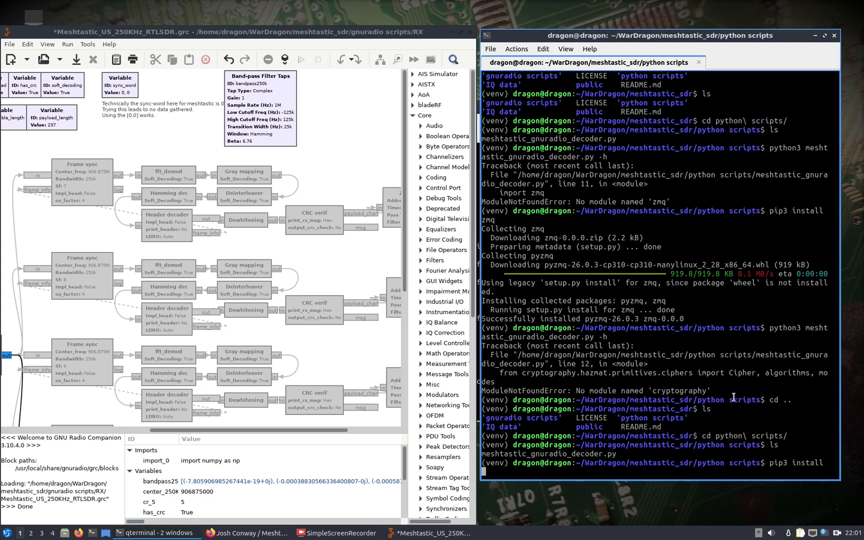
type("meshtastic_gnuradio_decoder.py")
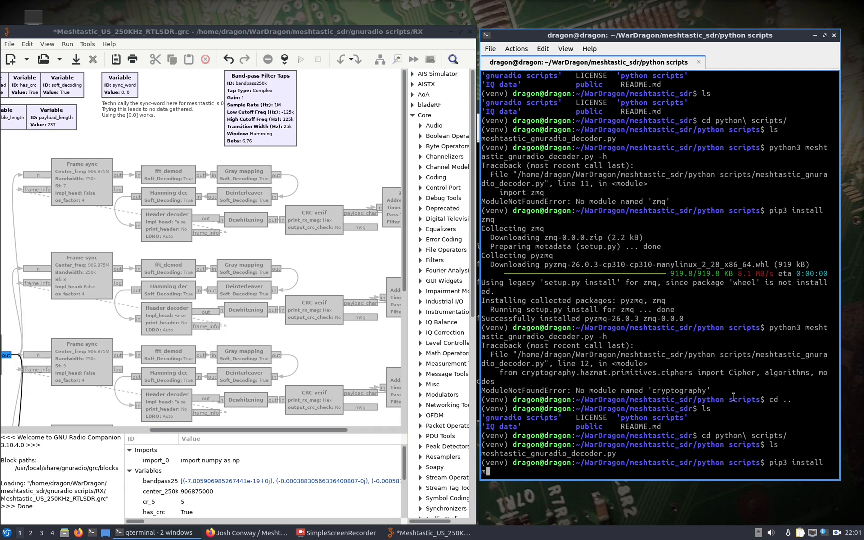
type("cr")
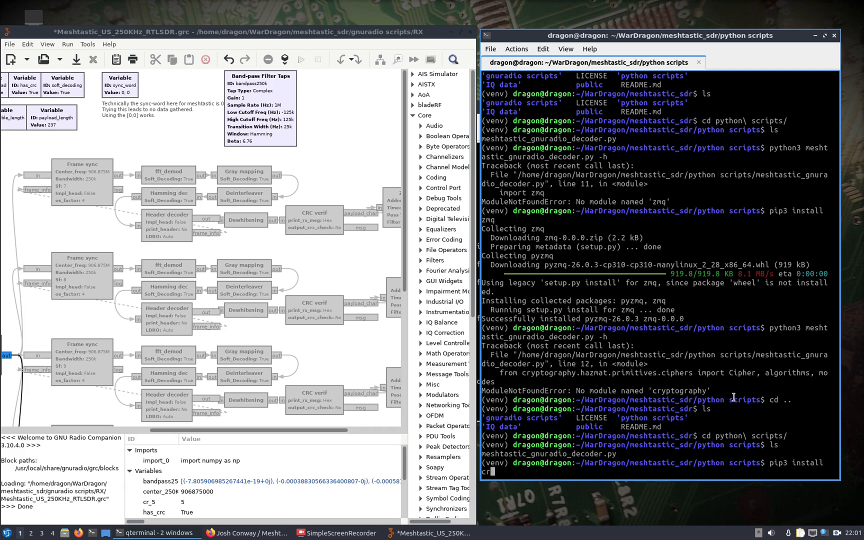
type("cryptogrpha")
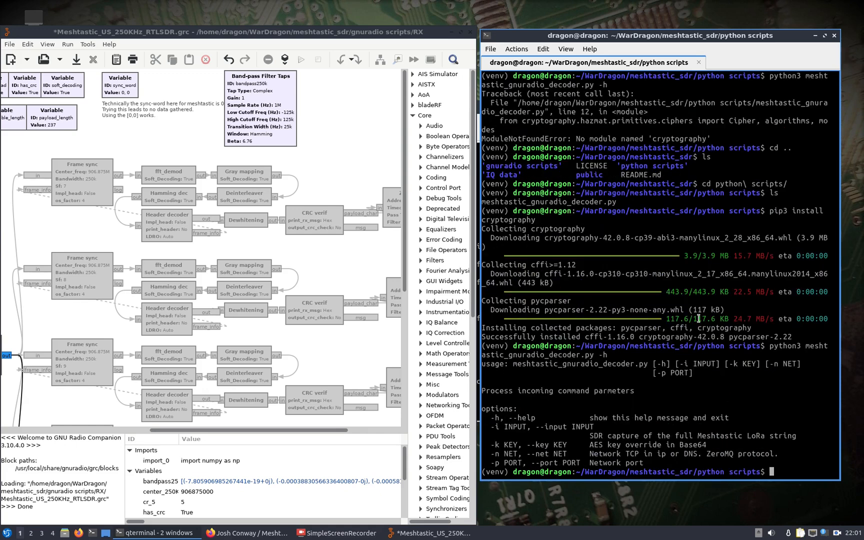
left_click(247, 534)
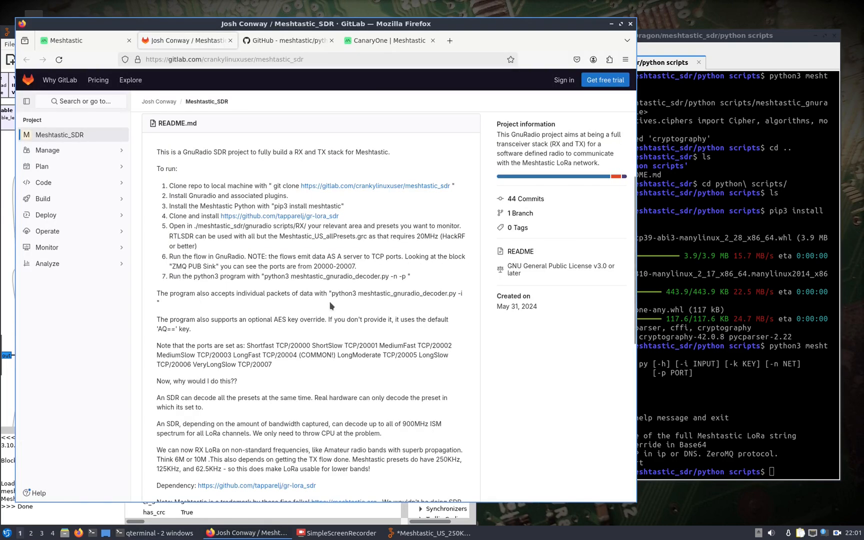
mouse_move(290, 198)
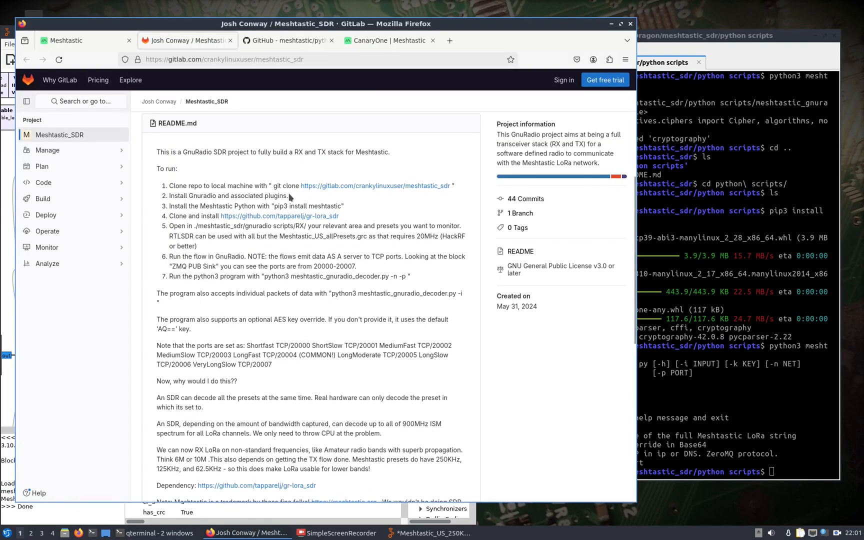
Step: Scroll the Meshtastic_SDR README to read the run steps and preset ports, LongFast on TCP 20004
scroll("down", 3)
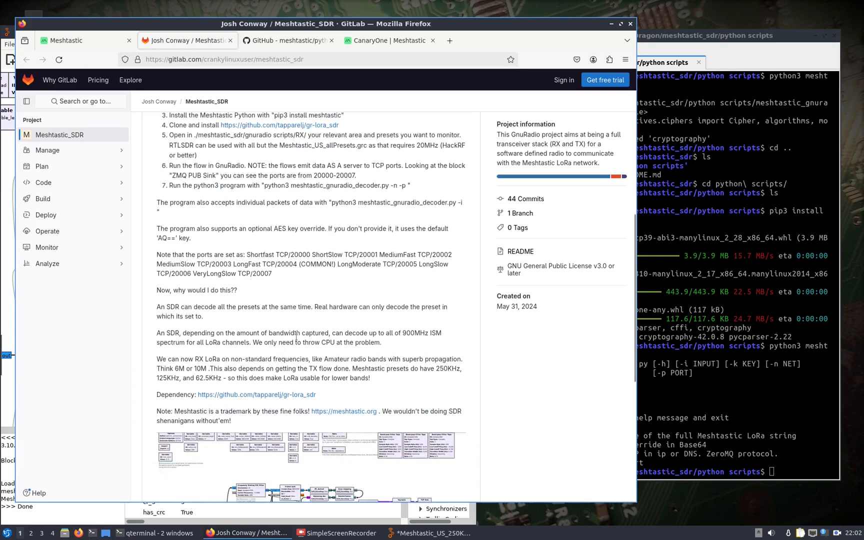
scroll("up", 3)
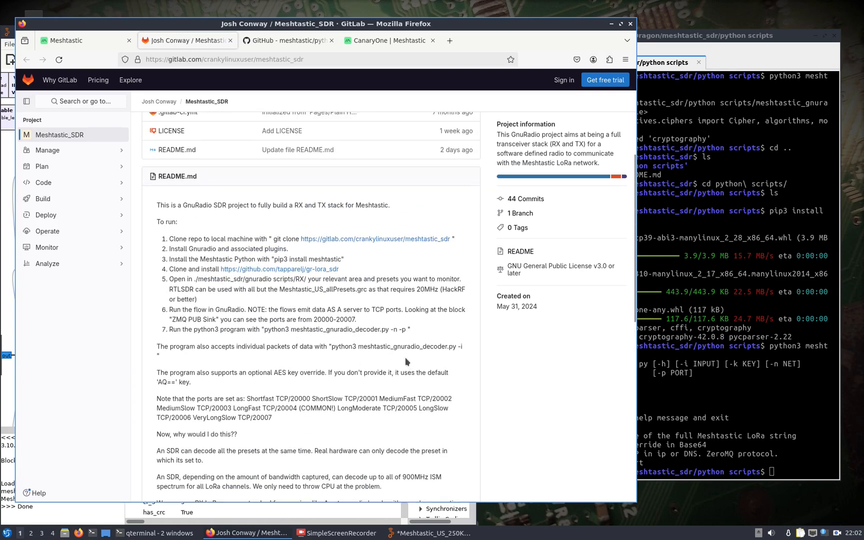
scroll("up", 3)
type("cd ..")
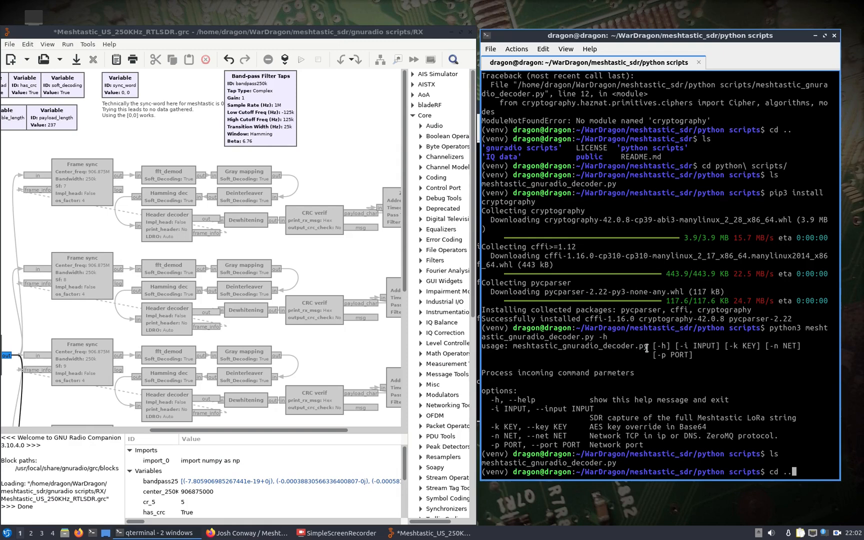
Step: Run the decoder bare, see it error out, and start the command again with the -n option
key("Return")
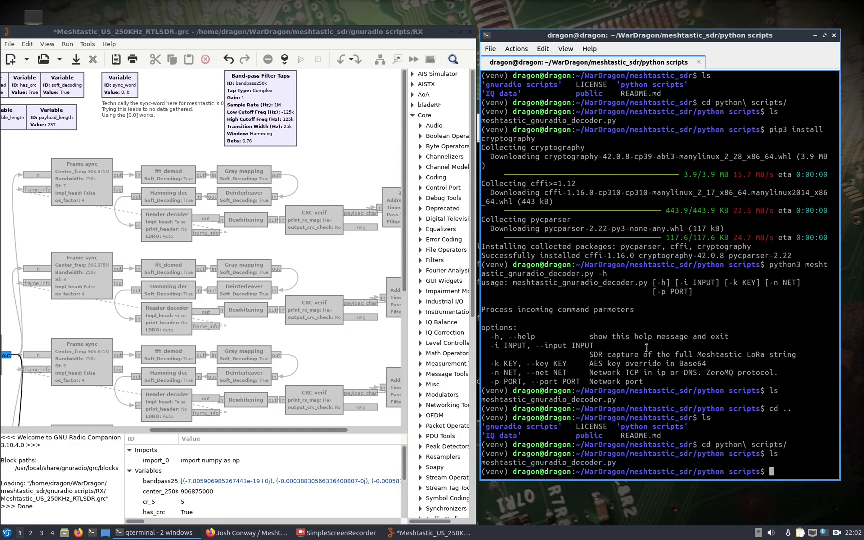
type("python3 meshtastic_gnuradio_decoder.py -")
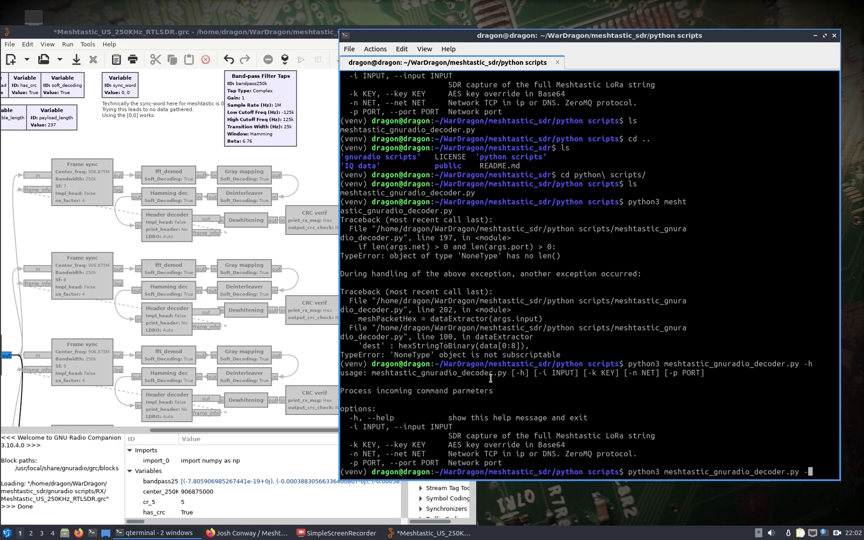
type("n 0.0.0")
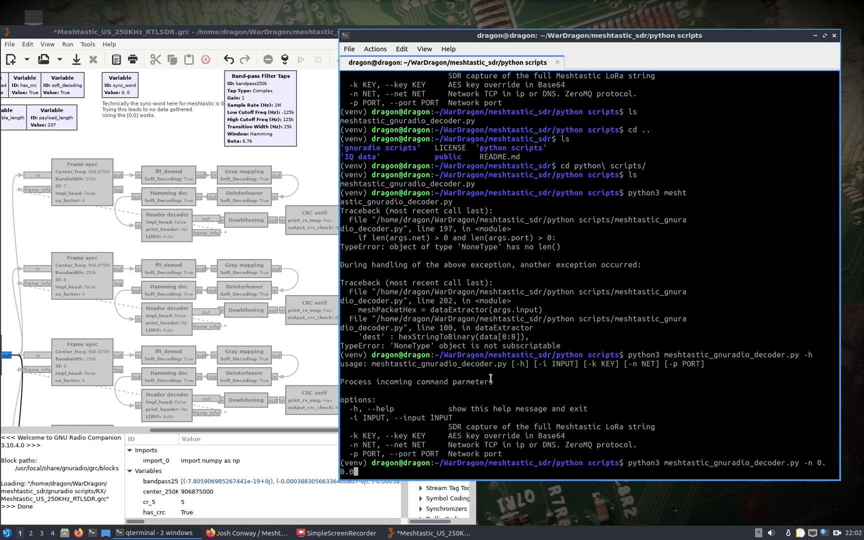
key("BackSpace")
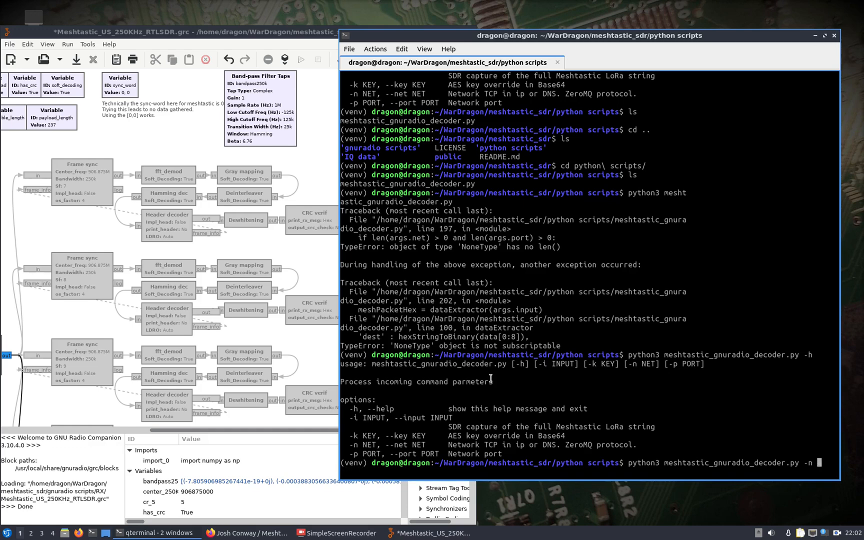
Step: Fill in network address 127.0.0.1 and begin the -p port value 2000x for the decoder command
type("127.")
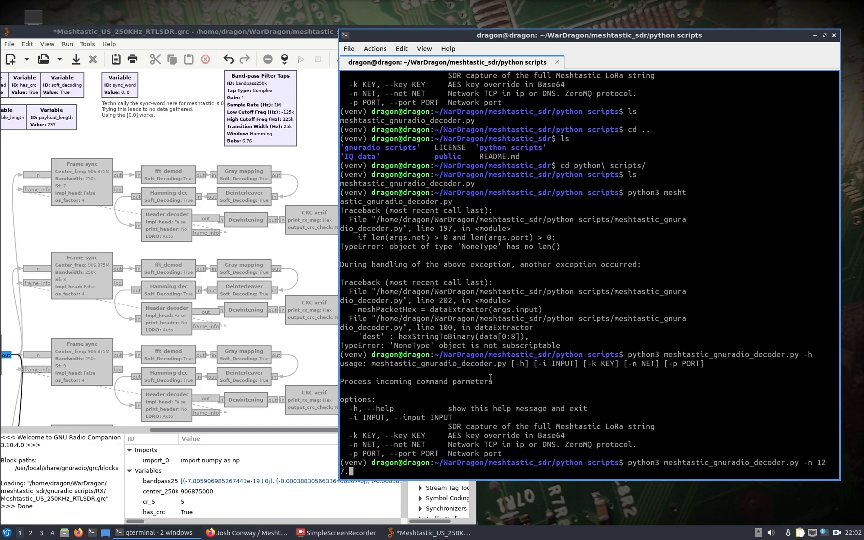
type("0.0.1 -")
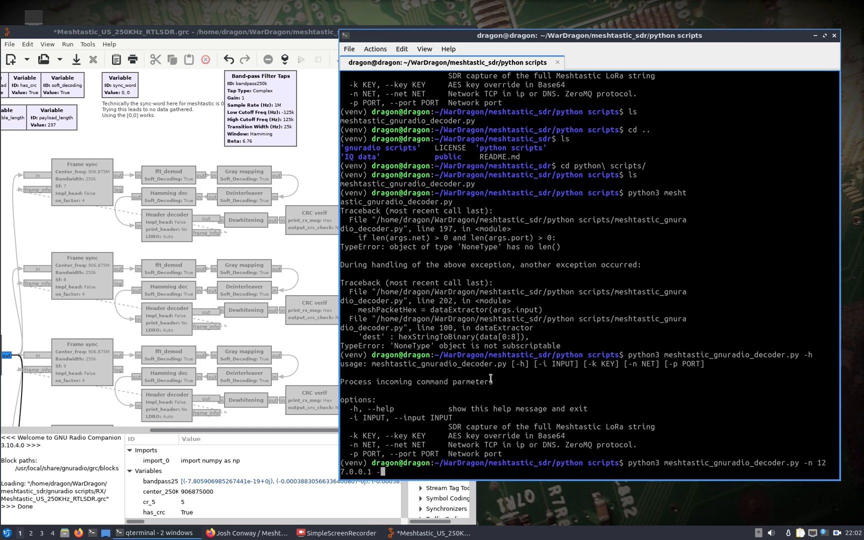
type("p")
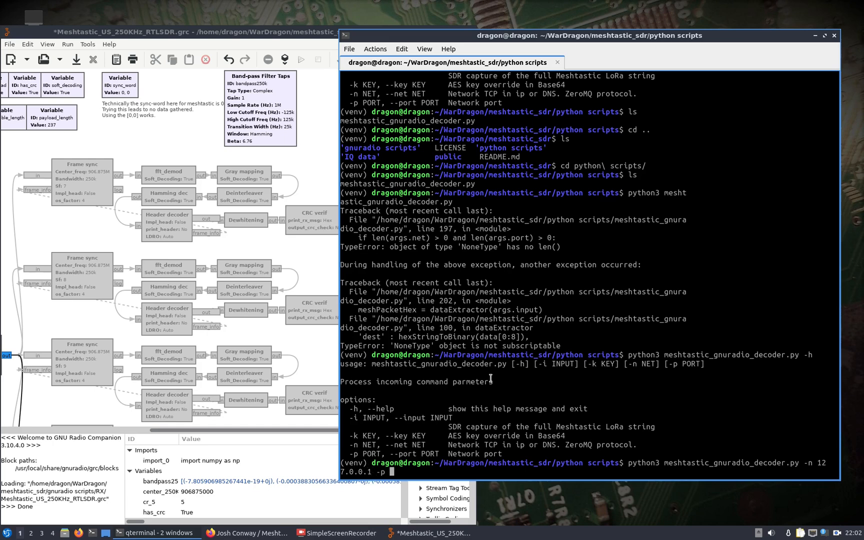
type("2000")
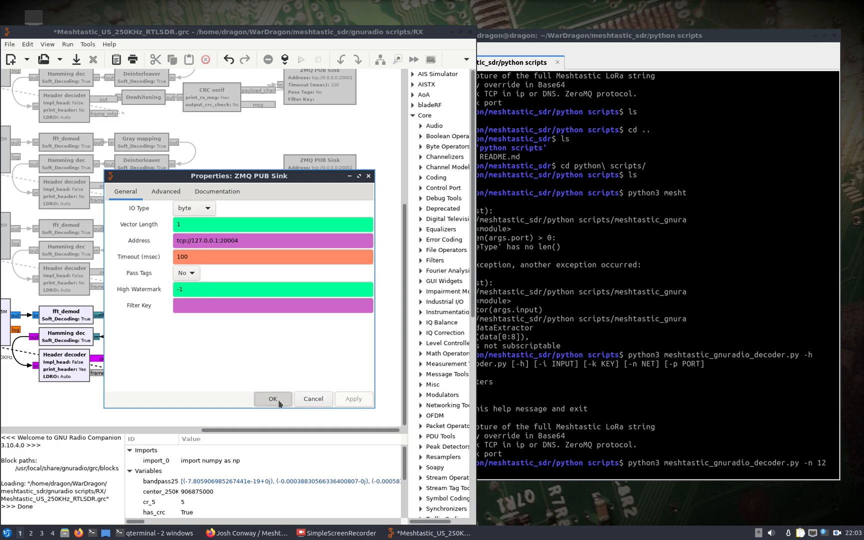
Step: Confirm the ZMQ PUB Sink address tcp://127.0.0.1:20004, then run and stop the flow graph
left_click(272, 399)
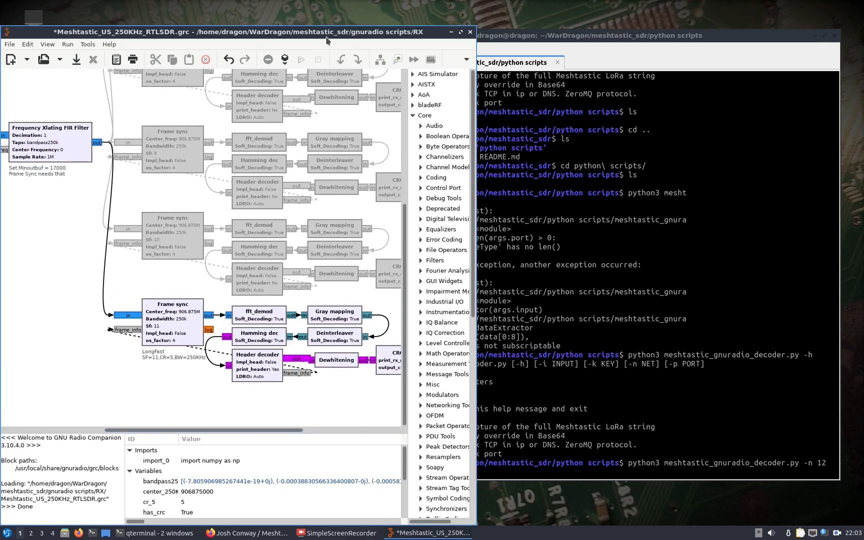
left_click(76, 59)
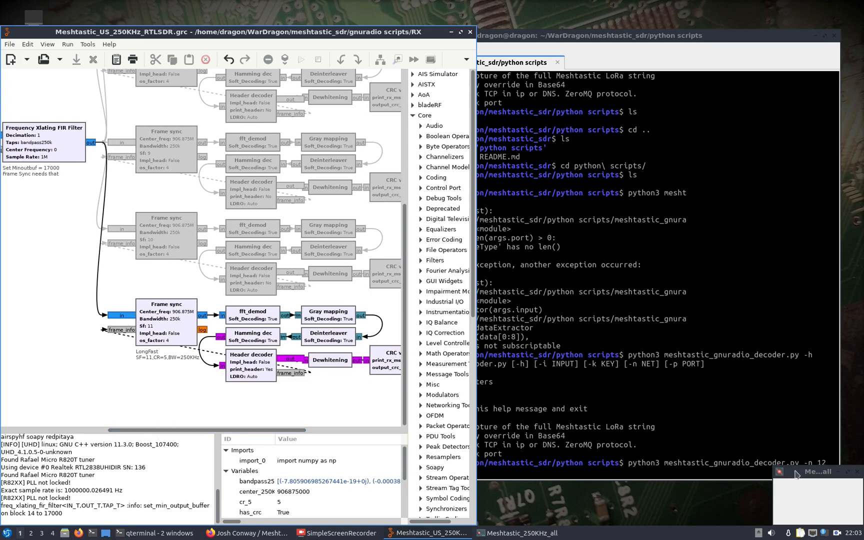
left_click(815, 471)
type("q")
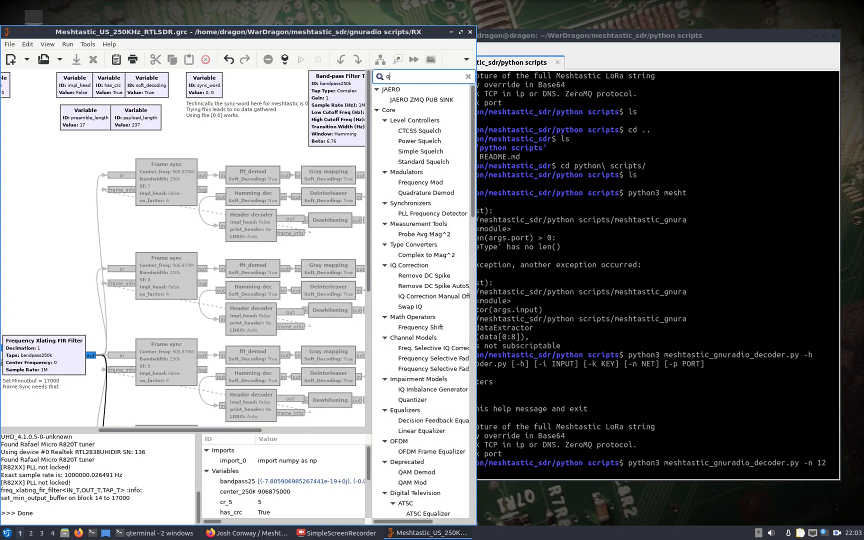
Step: Find the QT GUI Waterfall Sink via a 'water' search and add it fed by the RTL-SDR Source
type("t wa")
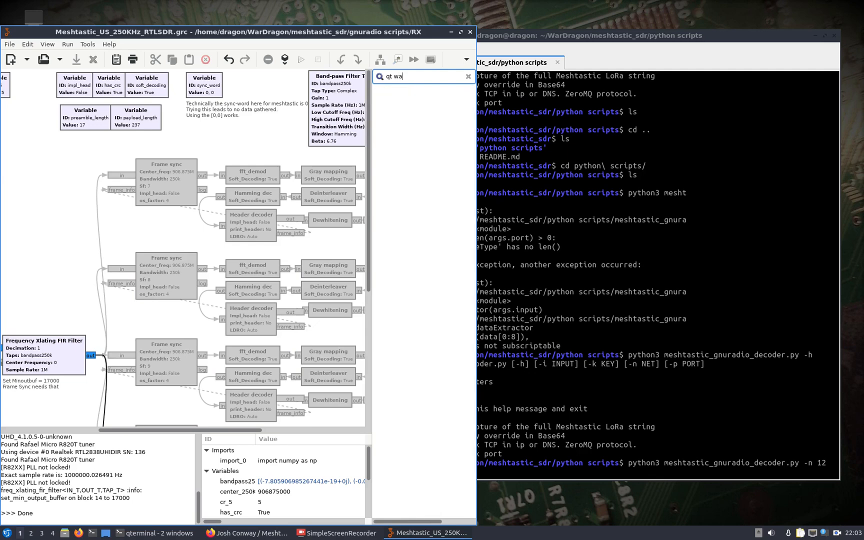
type("water")
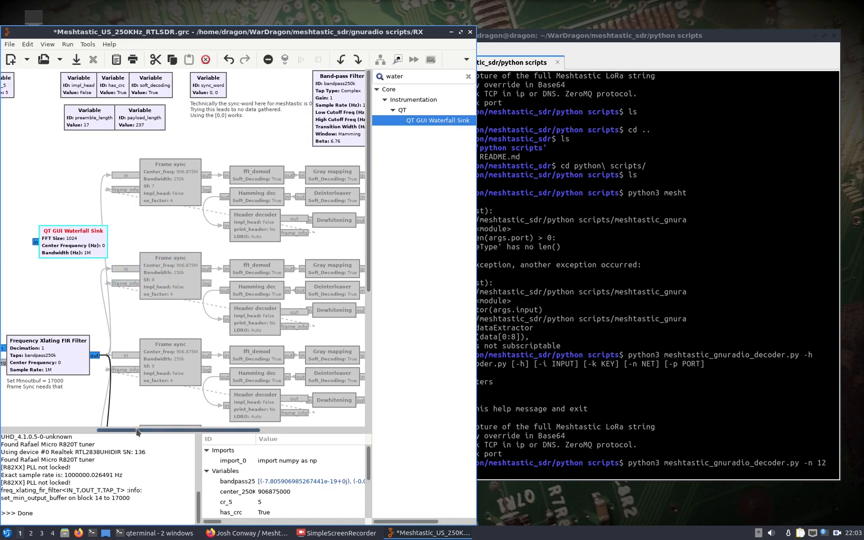
scroll("left", 3)
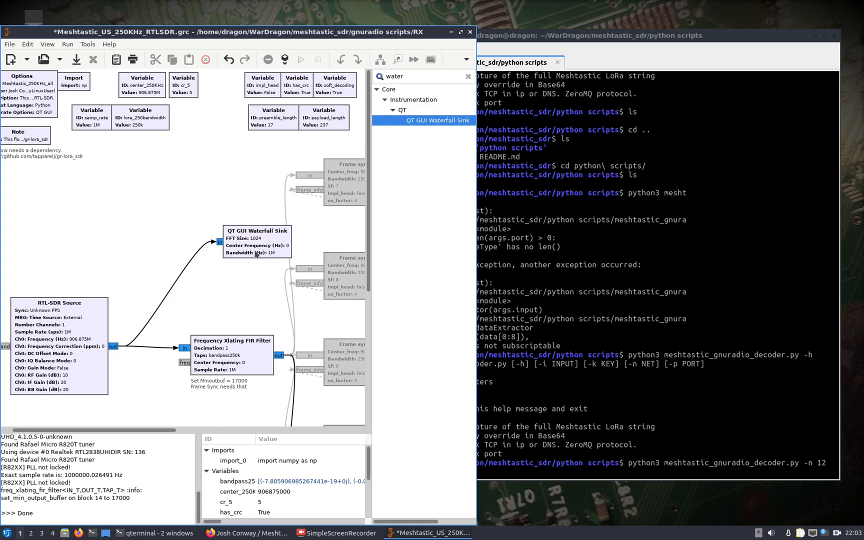
double_click(59, 331)
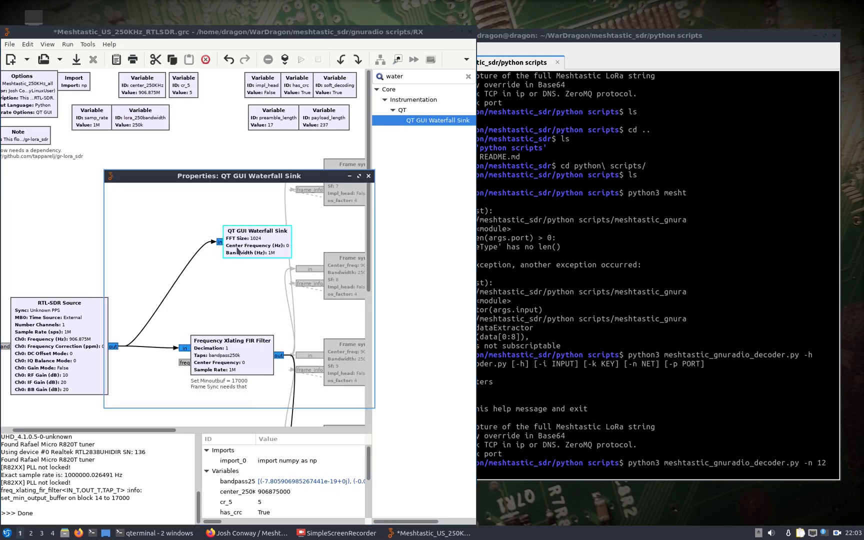
Step: Set the waterfall's Center Frequency and run the flow graph showing the live waterfall near 906.8 MHz
double_click(256, 241)
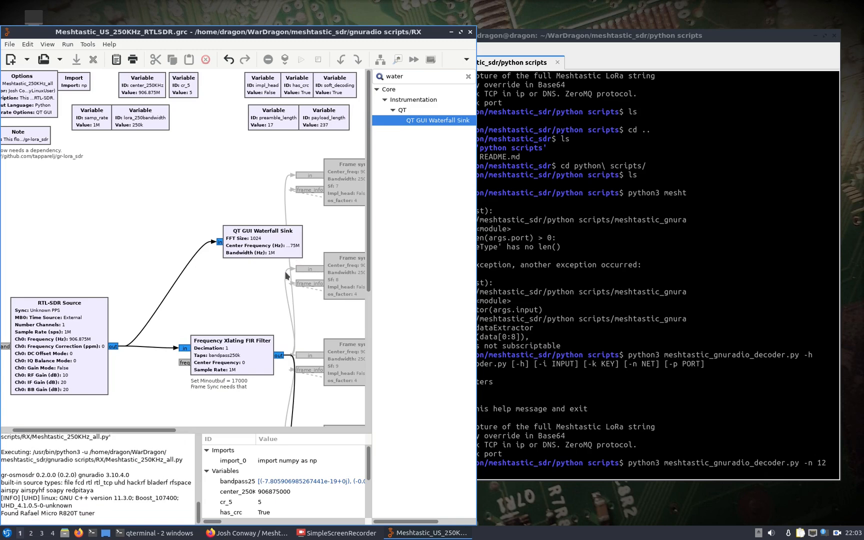
left_click(301, 59)
type("7.0.0.1 -p 20004")
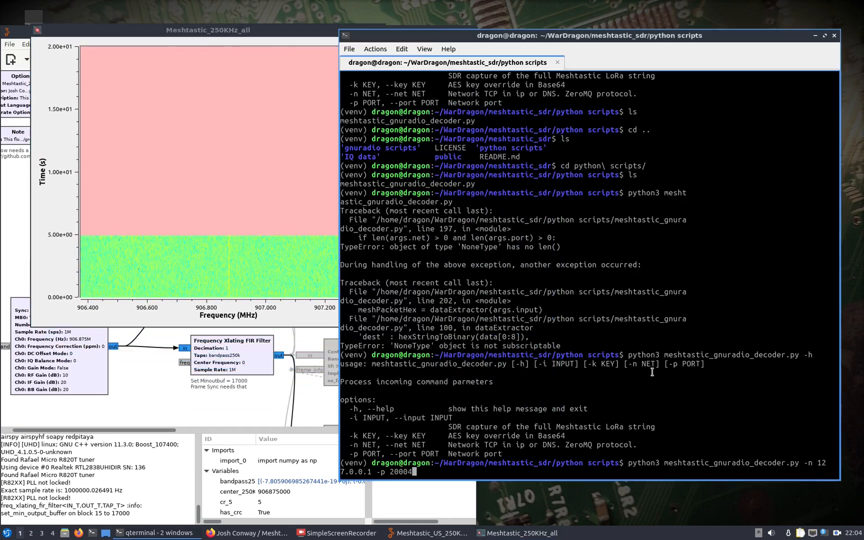
Step: Launch meshtastic_gnuradio_decoder.py listening on 127.0.0.1 port 20004 alongside the running flow graph
key("Return")
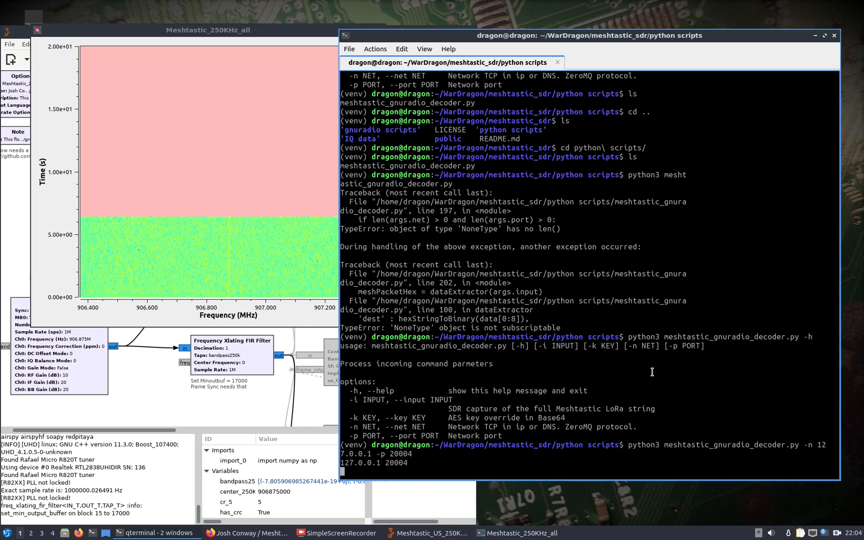